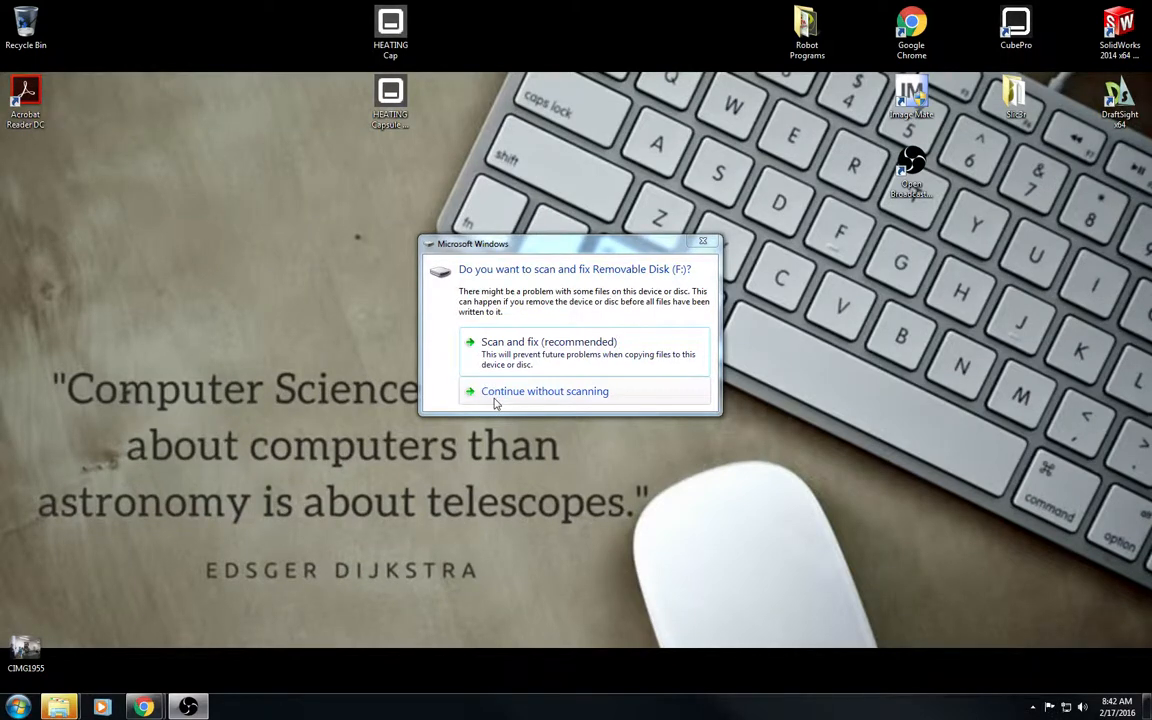
{"action": "mouse_move", "coordinate": [545, 402]}
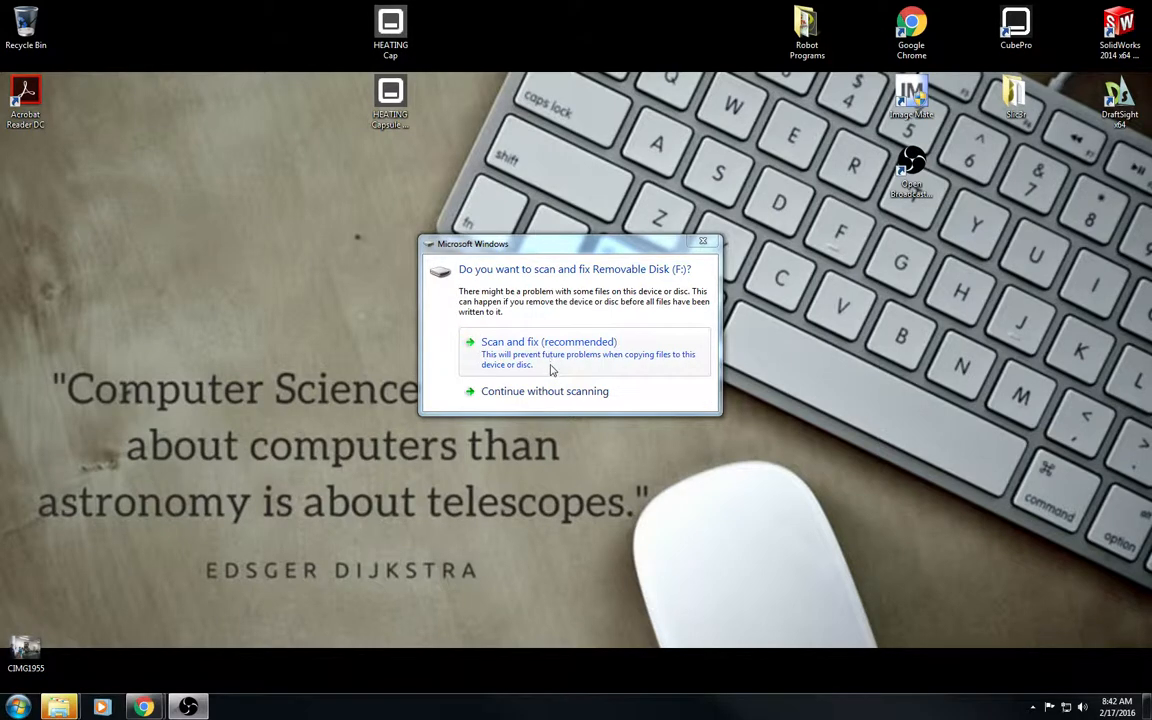
{"action": "mouse_move", "coordinate": [605, 393]}
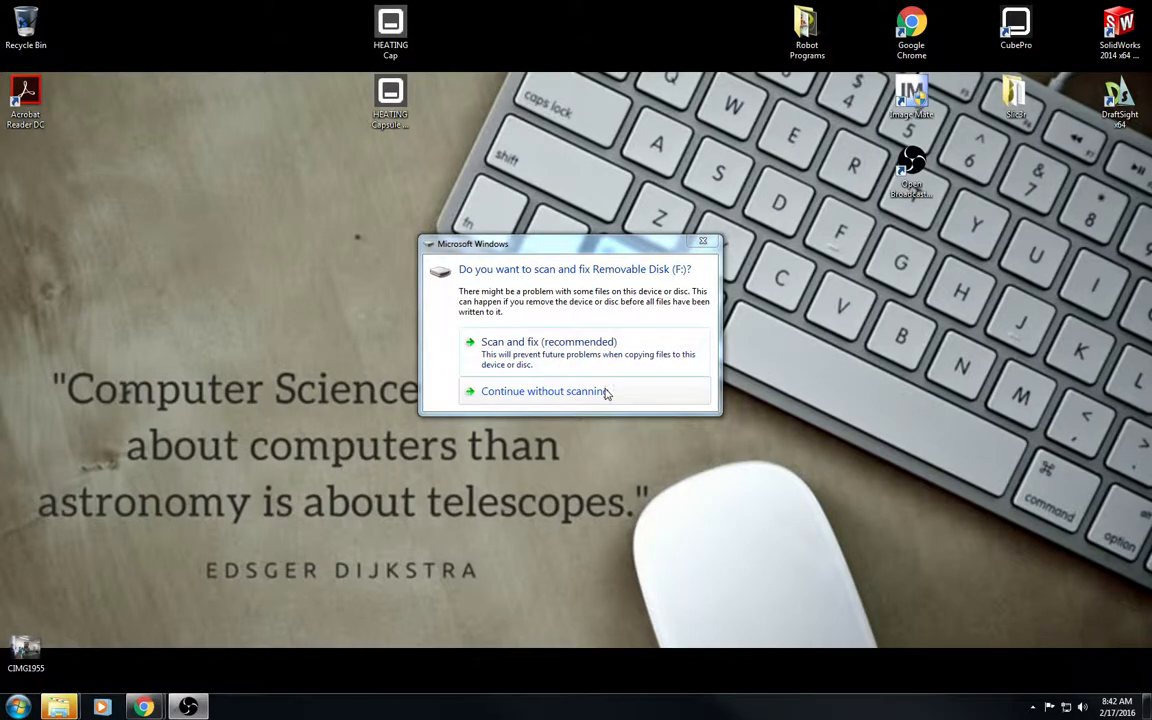
{"action": "mouse_move", "coordinate": [680, 290]}
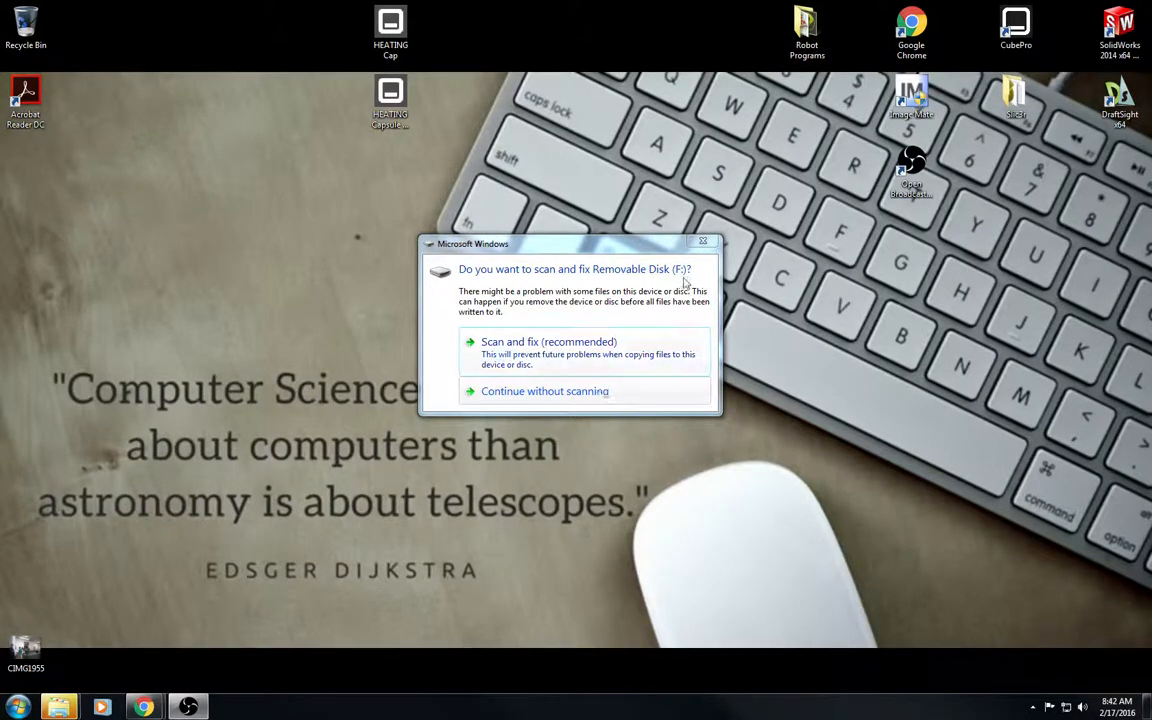
{"action": "mouse_move", "coordinate": [702, 242]}
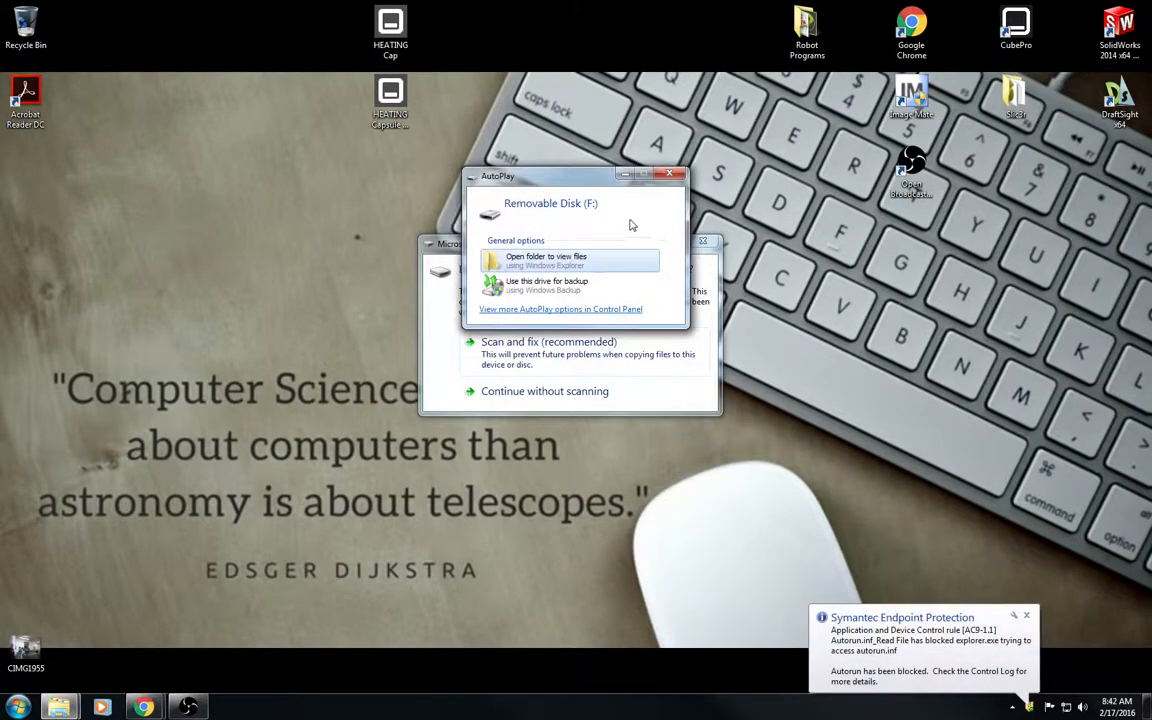
{"action": "mouse_move", "coordinate": [674, 189]}
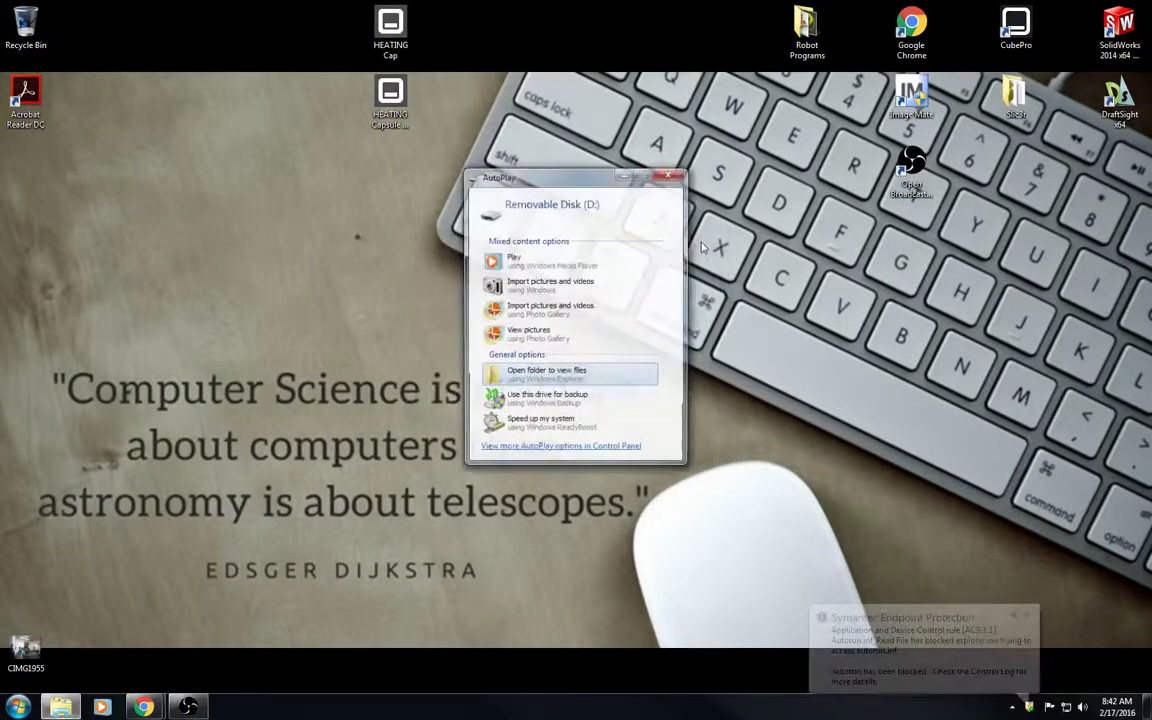
Close the AutoPlay prompt for the removable disk.
{"action": "left_click", "coordinate": [674, 176]}
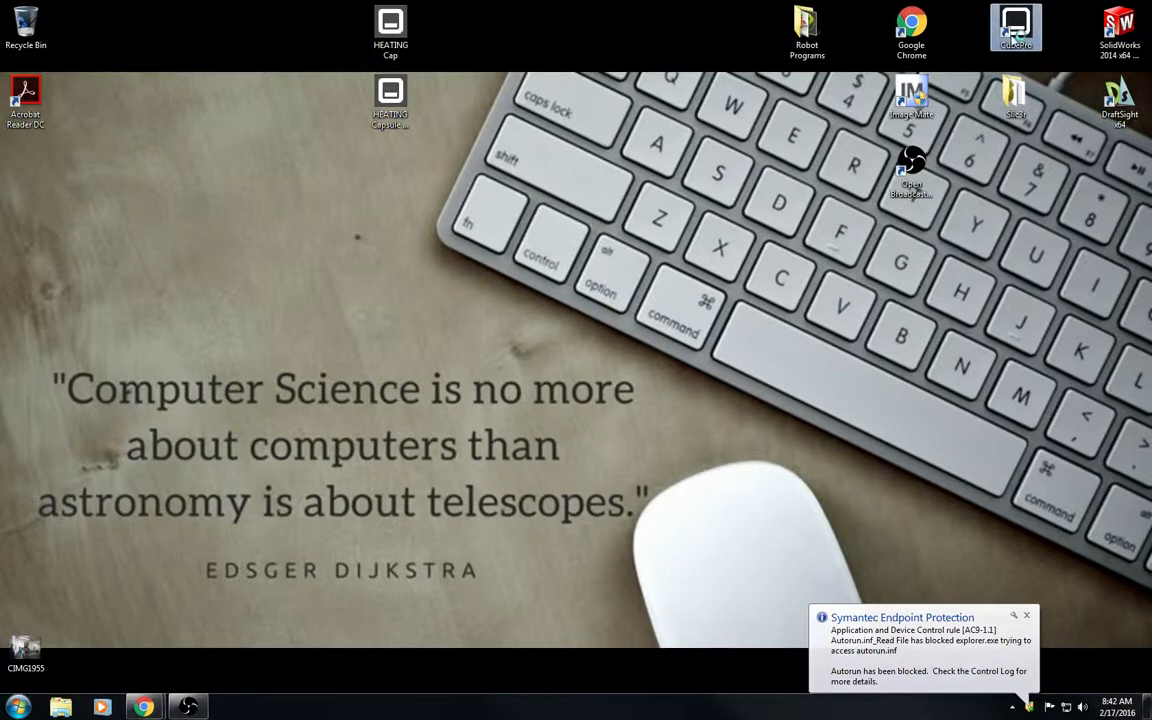
Launch CubePro from its desktop icon and switch to the Settings tab.
{"action": "double_click", "coordinate": [1015, 24]}
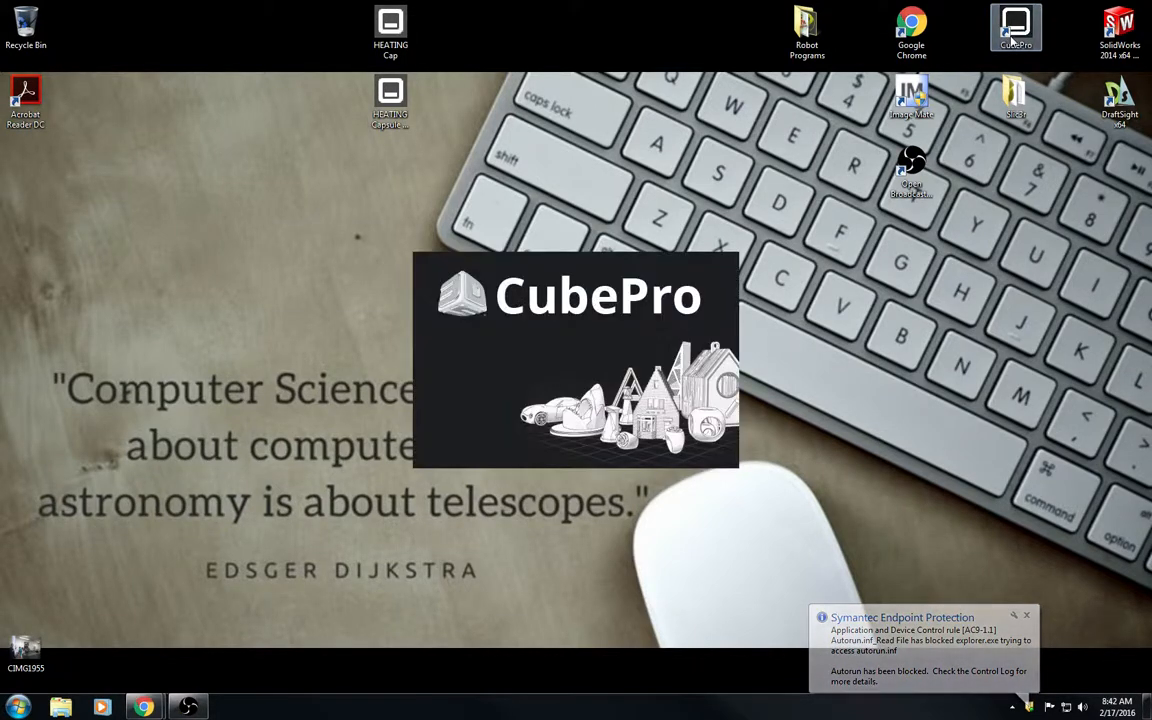
{"action": "left_click", "coordinate": [1027, 614]}
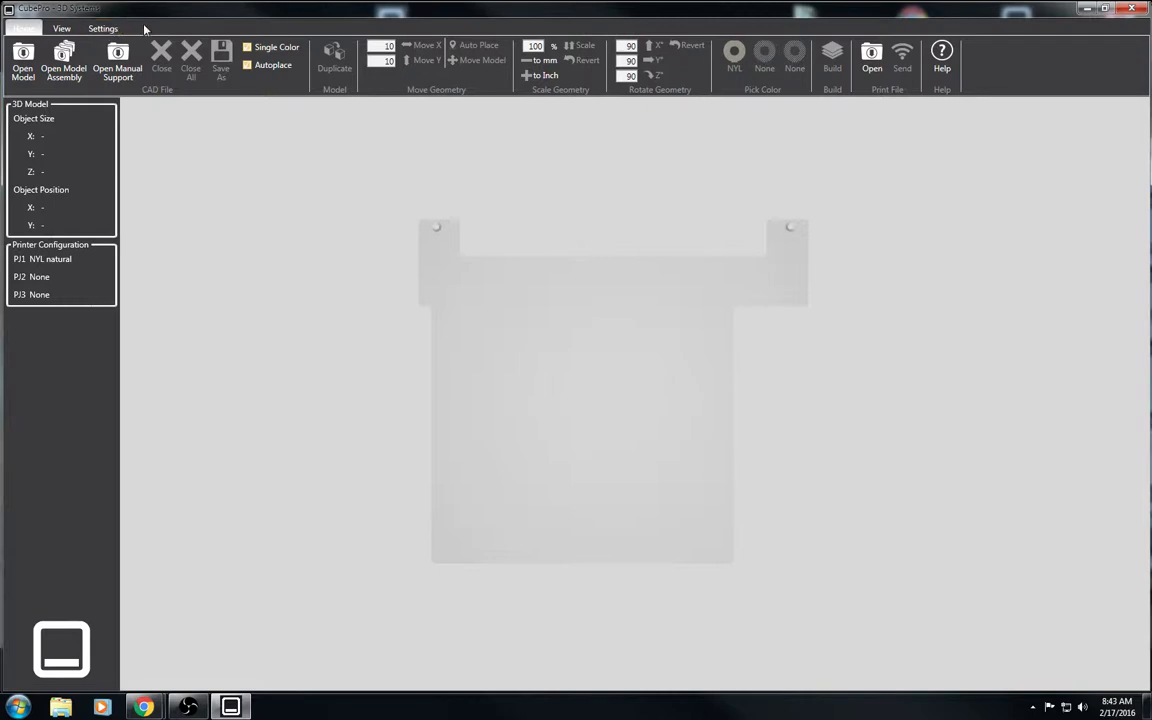
{"action": "left_click", "coordinate": [124, 28]}
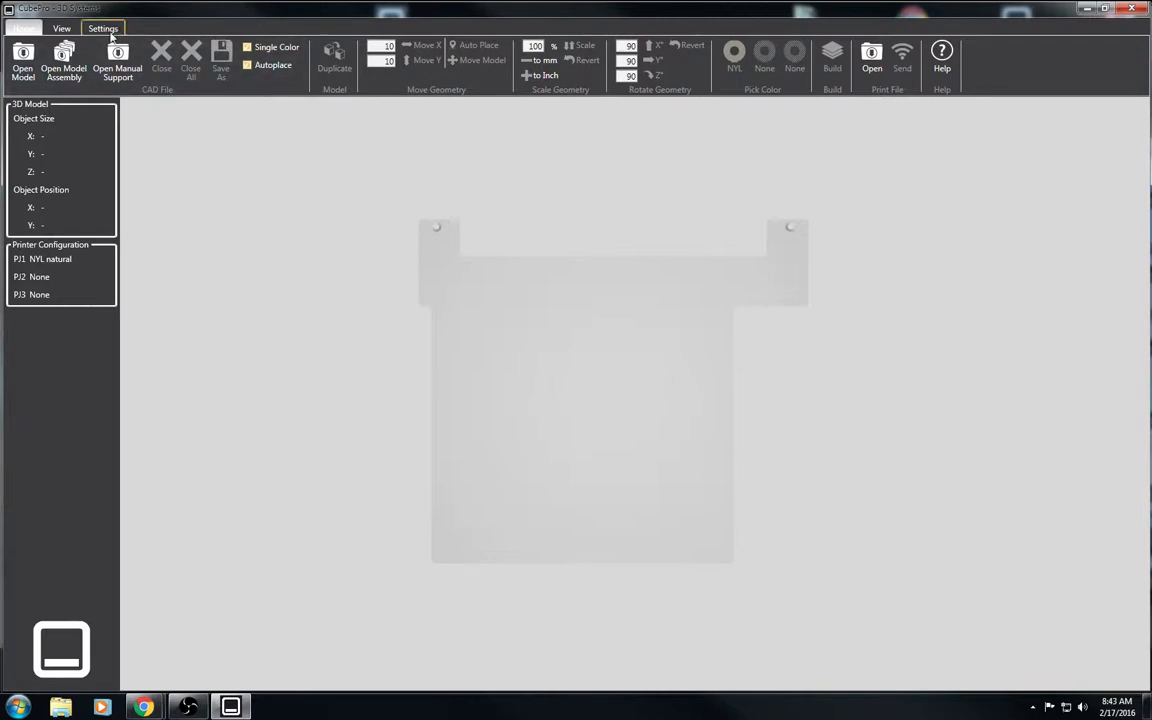
{"action": "left_click", "coordinate": [110, 28]}
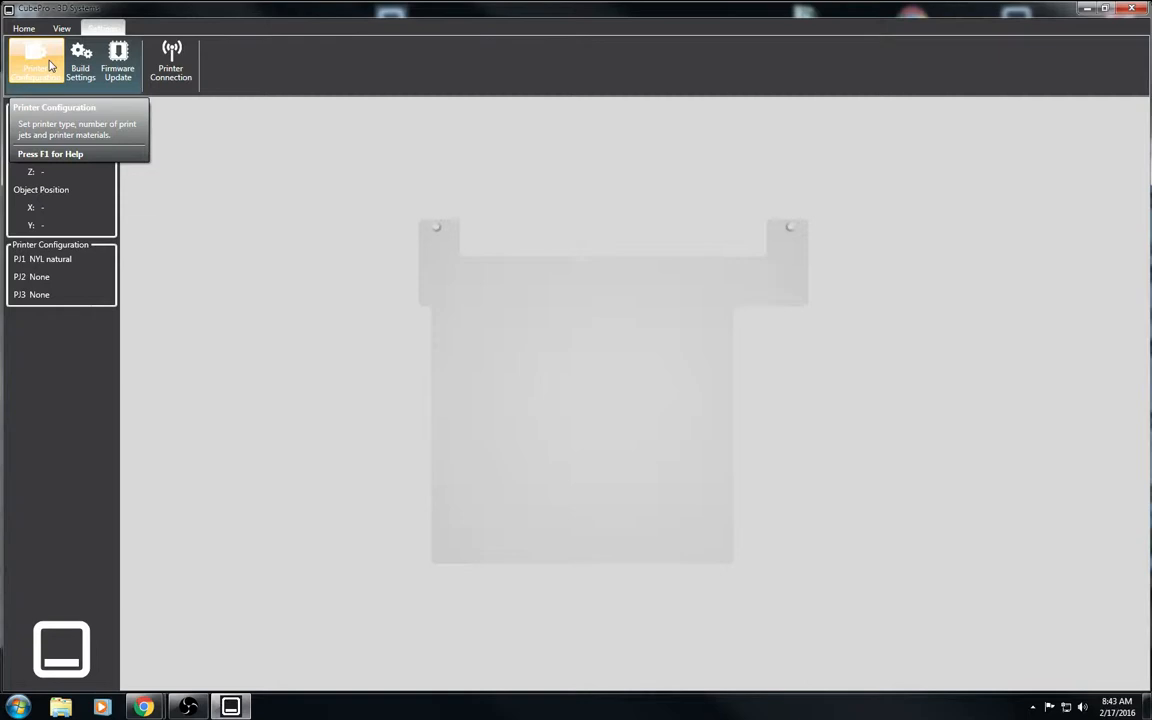
In Printer Configuration, turn off Nylon Options and assign PLA blue to print jet 3.
{"action": "left_click", "coordinate": [35, 57]}
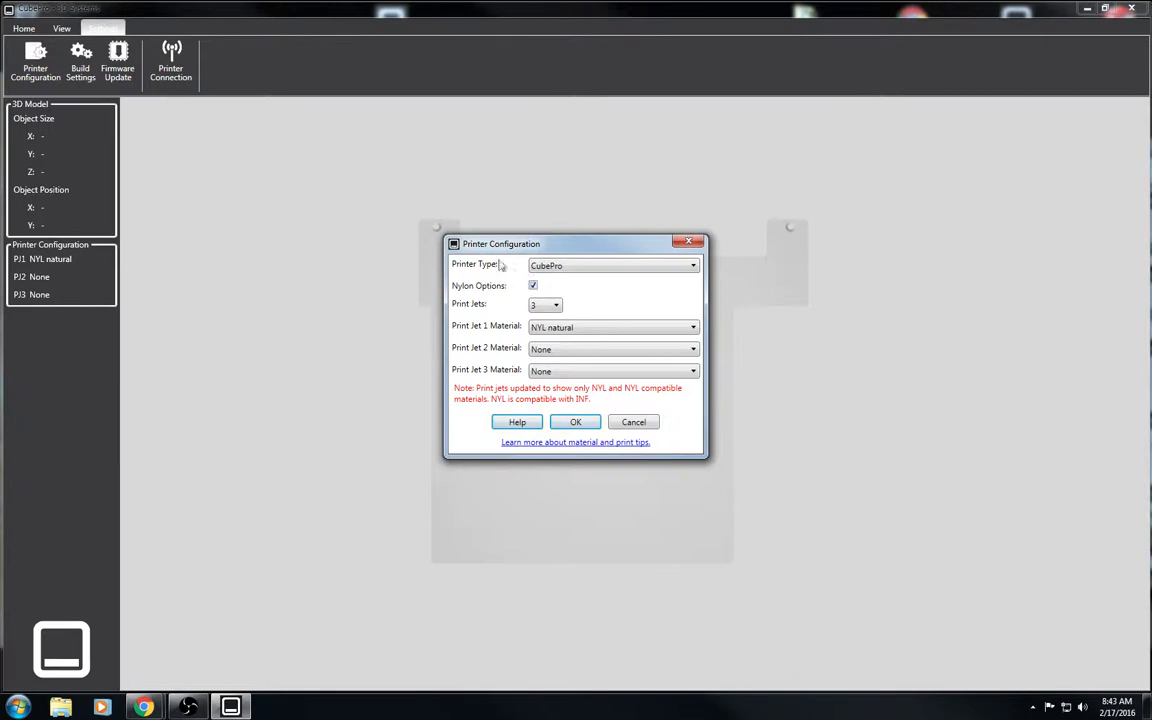
{"action": "mouse_move", "coordinate": [533, 285]}
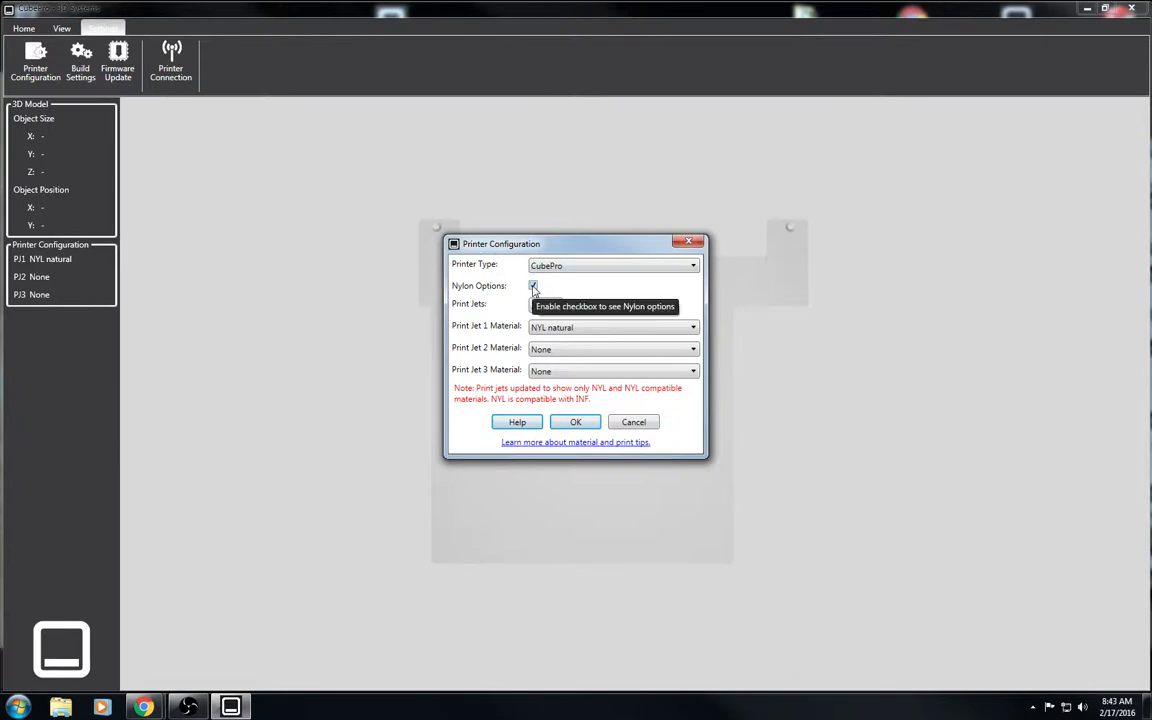
{"action": "left_click", "coordinate": [533, 286]}
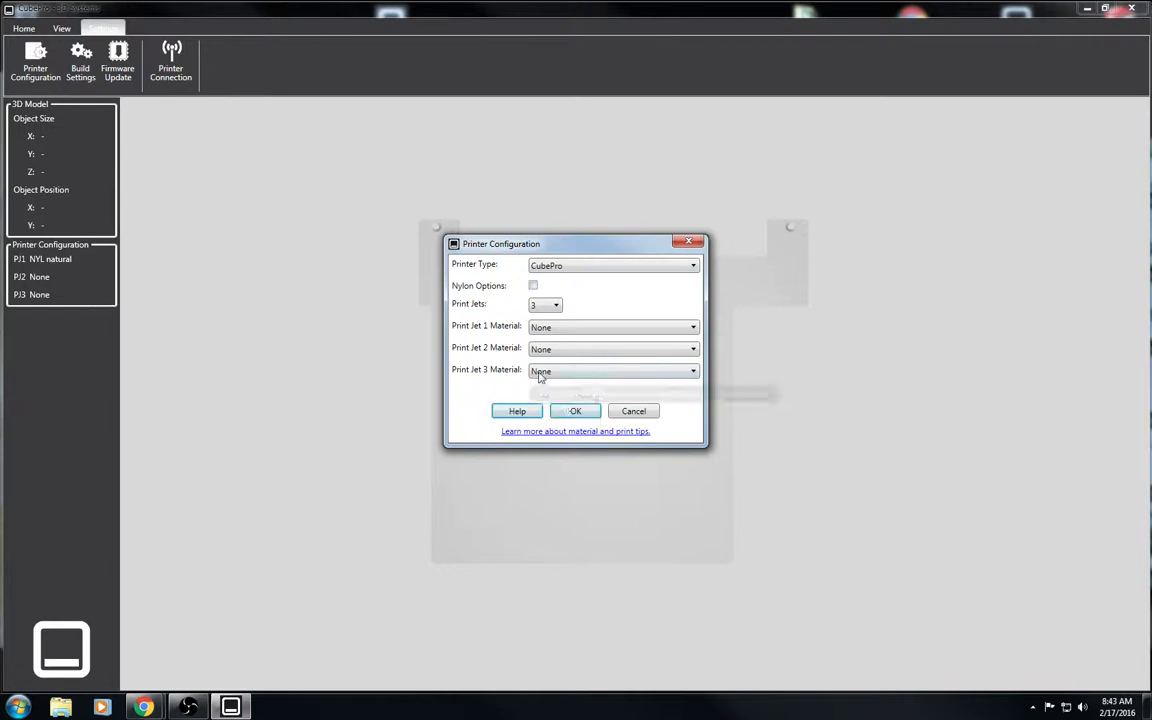
{"action": "left_click", "coordinate": [691, 371]}
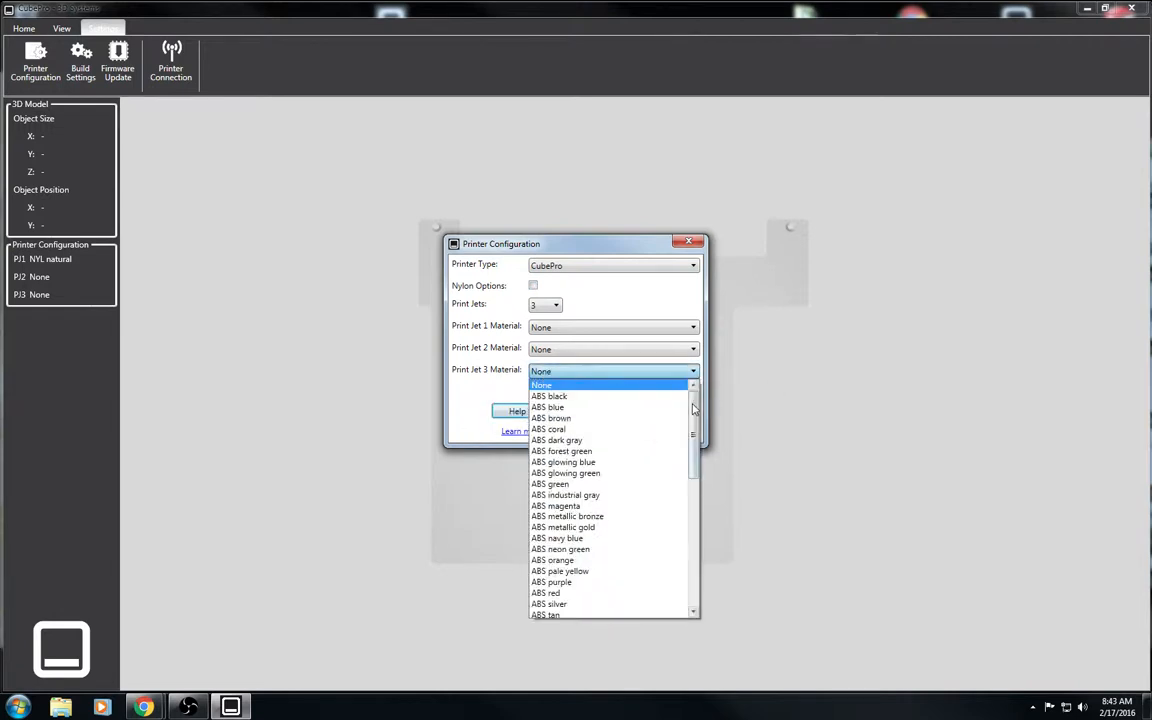
{"action": "scroll", "scroll_direction": "down", "scroll_amount": 3}
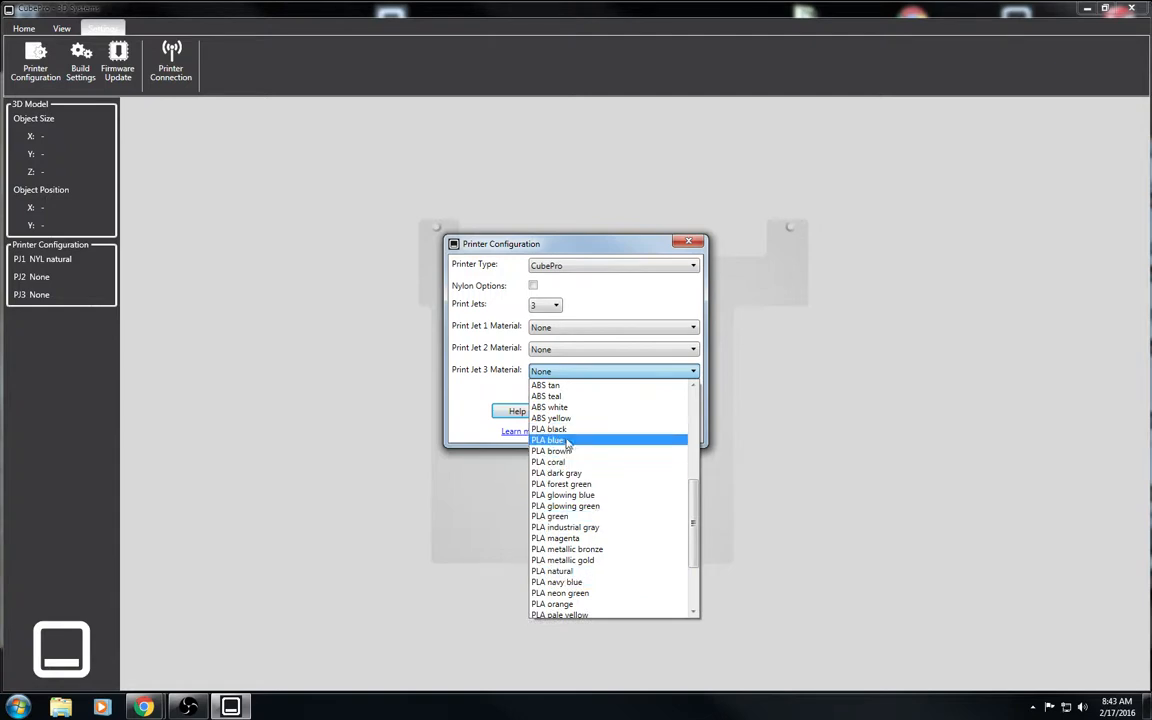
{"action": "left_click", "coordinate": [545, 439]}
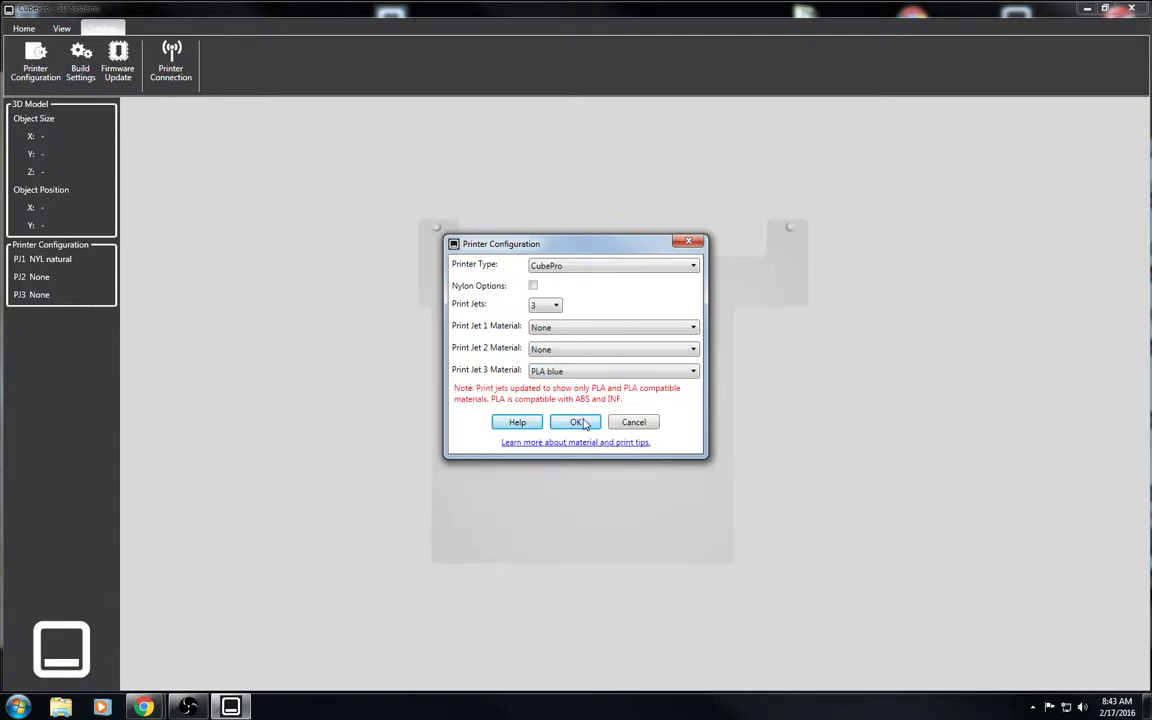
{"action": "mouse_move", "coordinate": [583, 423]}
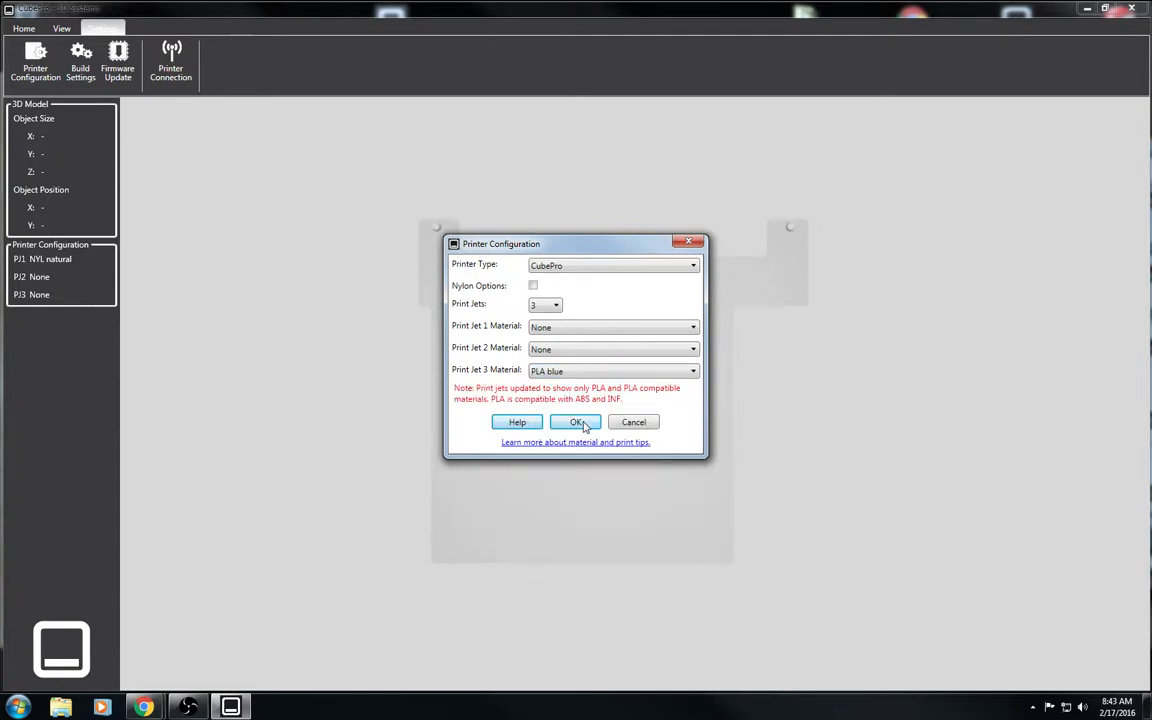
{"action": "left_click", "coordinate": [575, 422]}
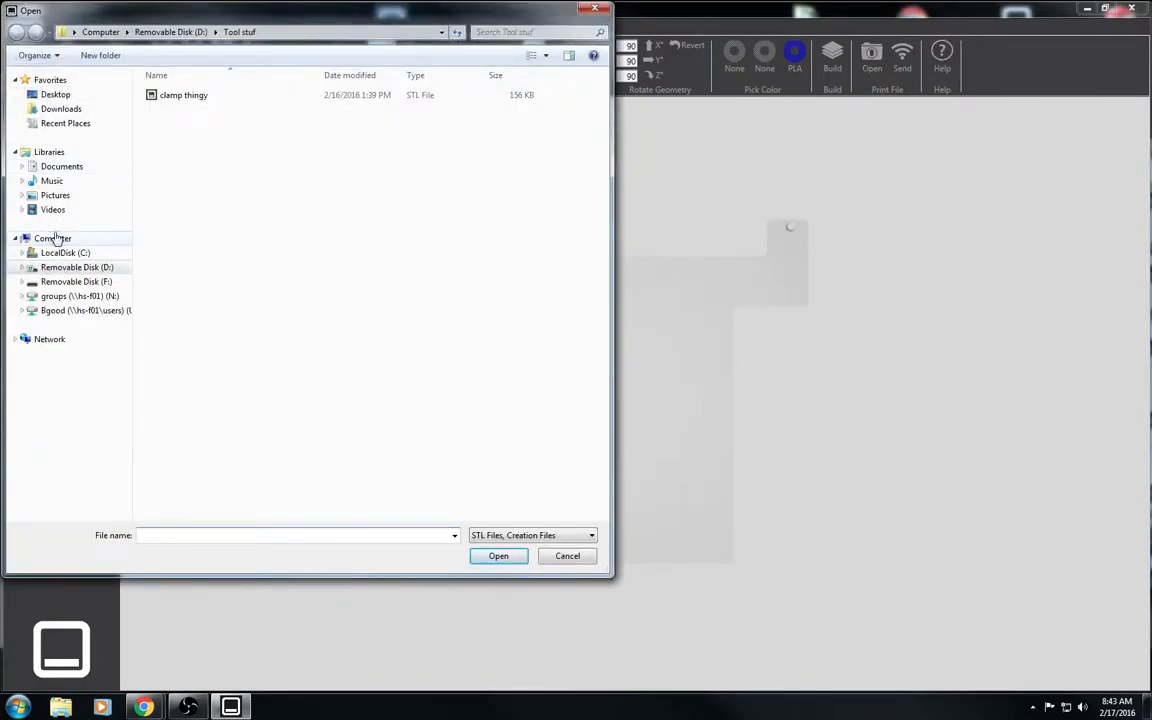
Browse to Removable Disk (D:) > P2S16 CAD and select the Dickman Coin labyrinth file.
{"action": "left_click", "coordinate": [53, 238]}
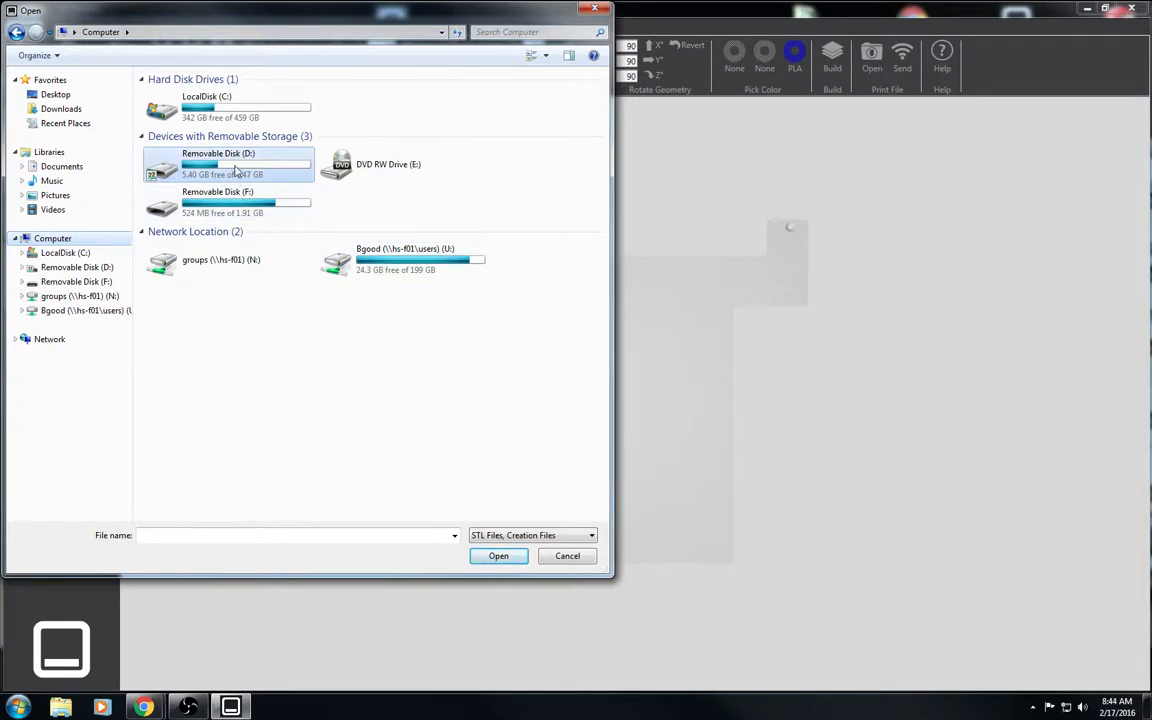
{"action": "mouse_move", "coordinate": [290, 170]}
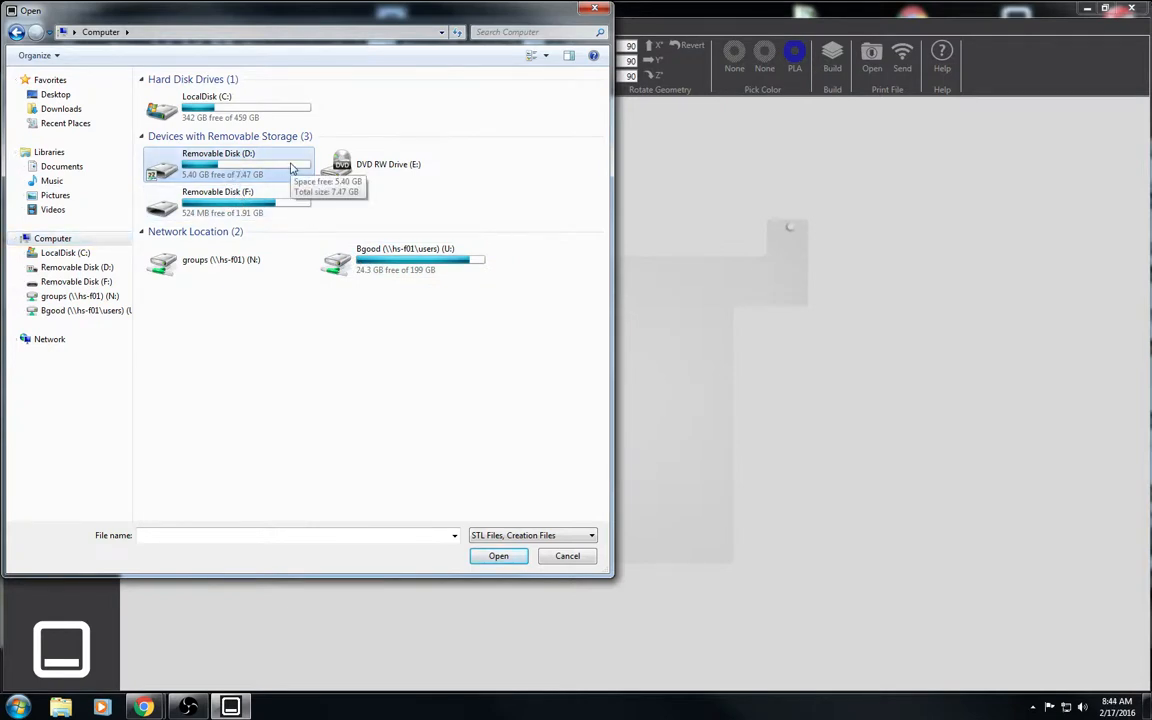
{"action": "double_click", "coordinate": [230, 160]}
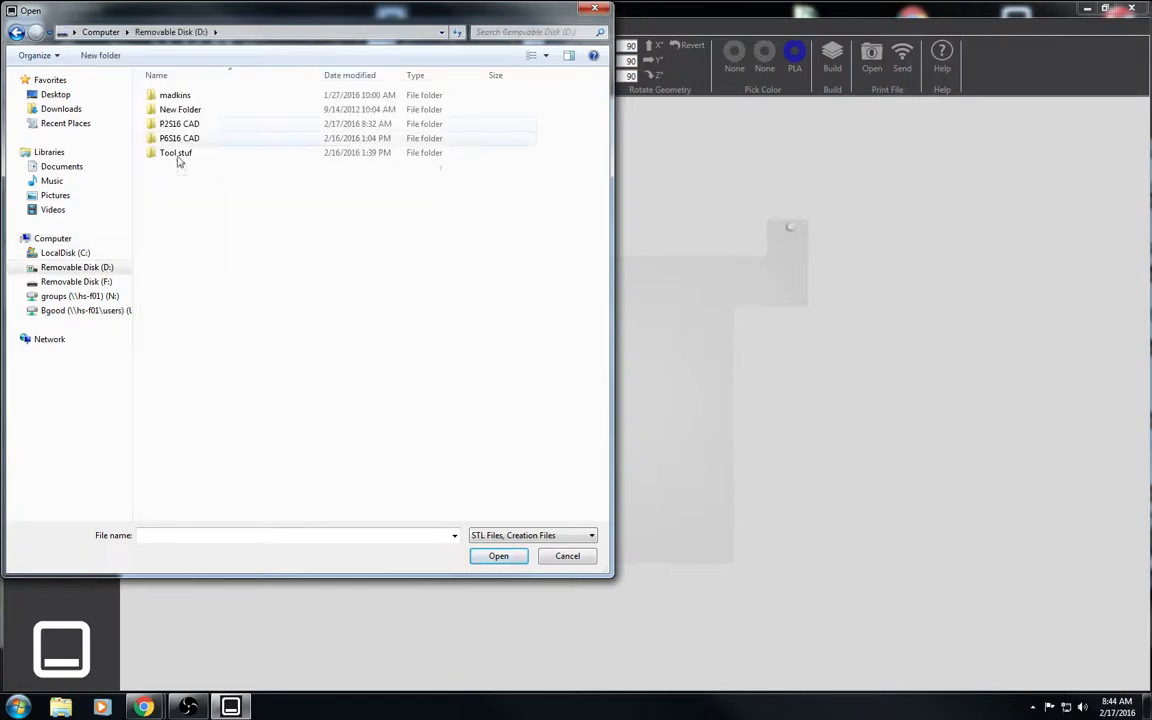
{"action": "left_click", "coordinate": [179, 123]}
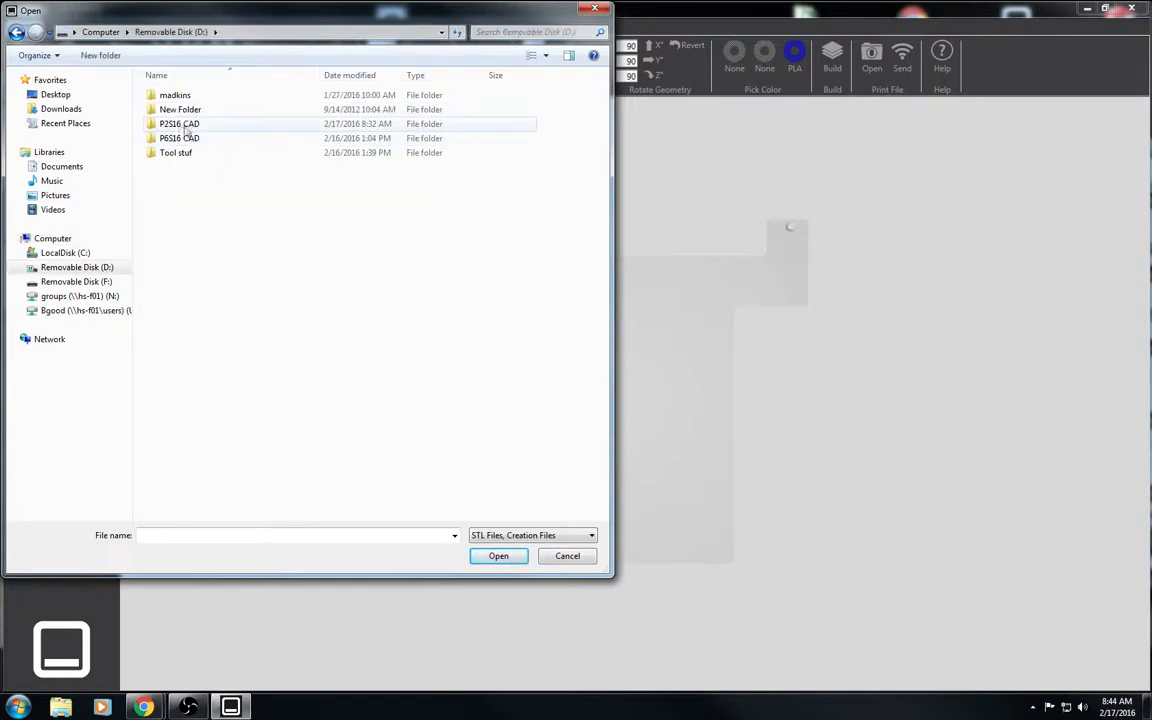
{"action": "double_click", "coordinate": [180, 123]}
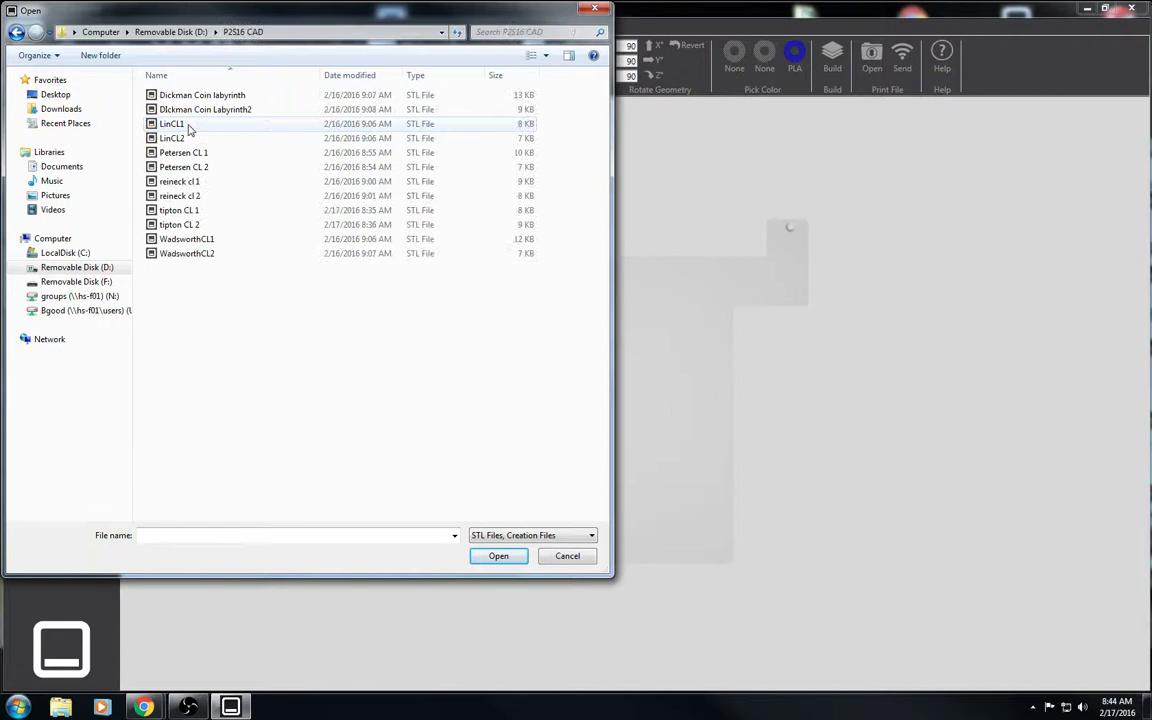
{"action": "left_click", "coordinate": [204, 94]}
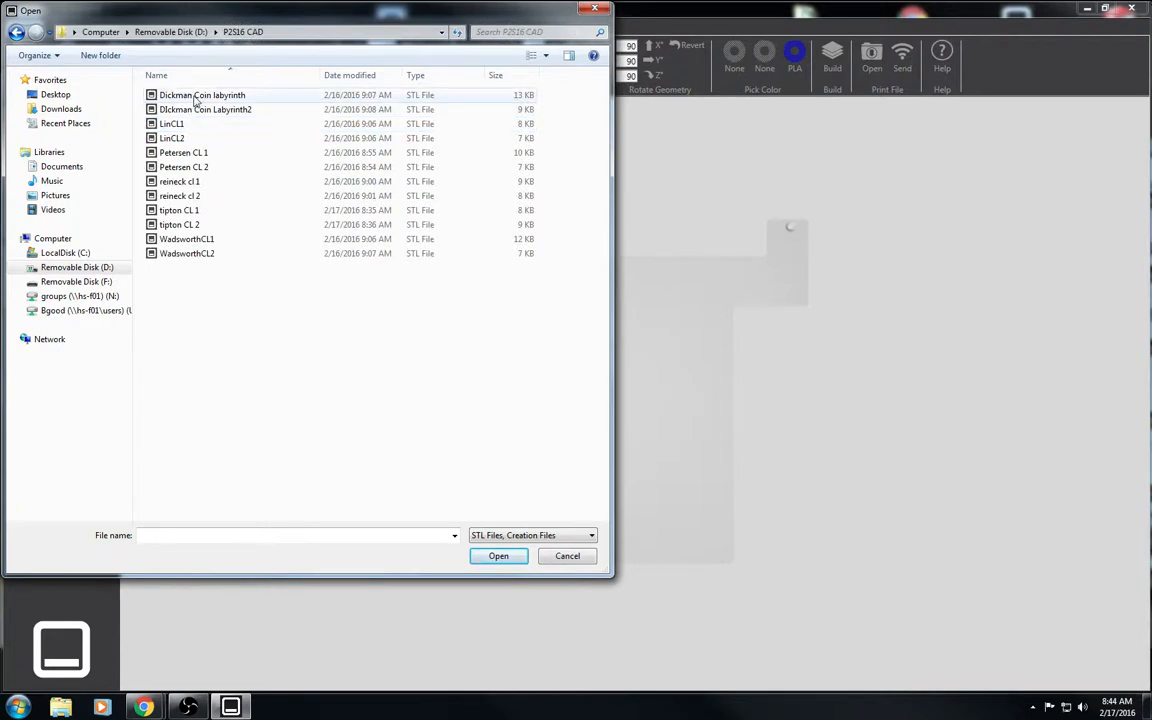
{"action": "mouse_move", "coordinate": [218, 94]}
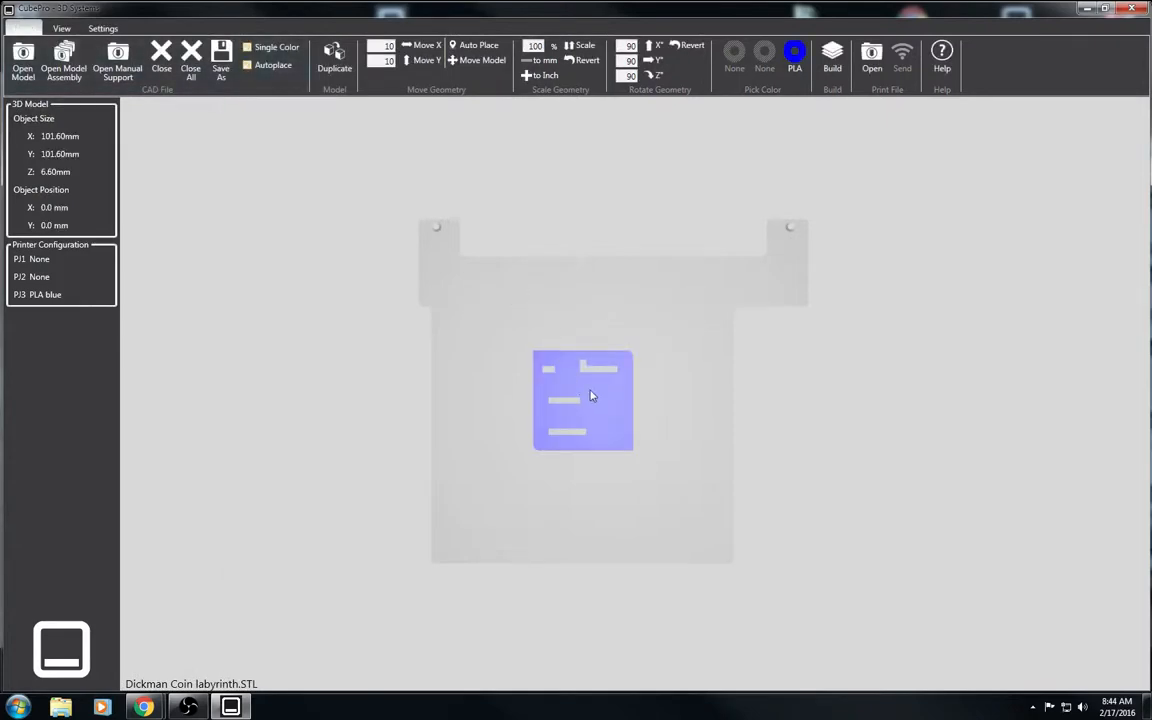
{"action": "mouse_move", "coordinate": [22, 55]}
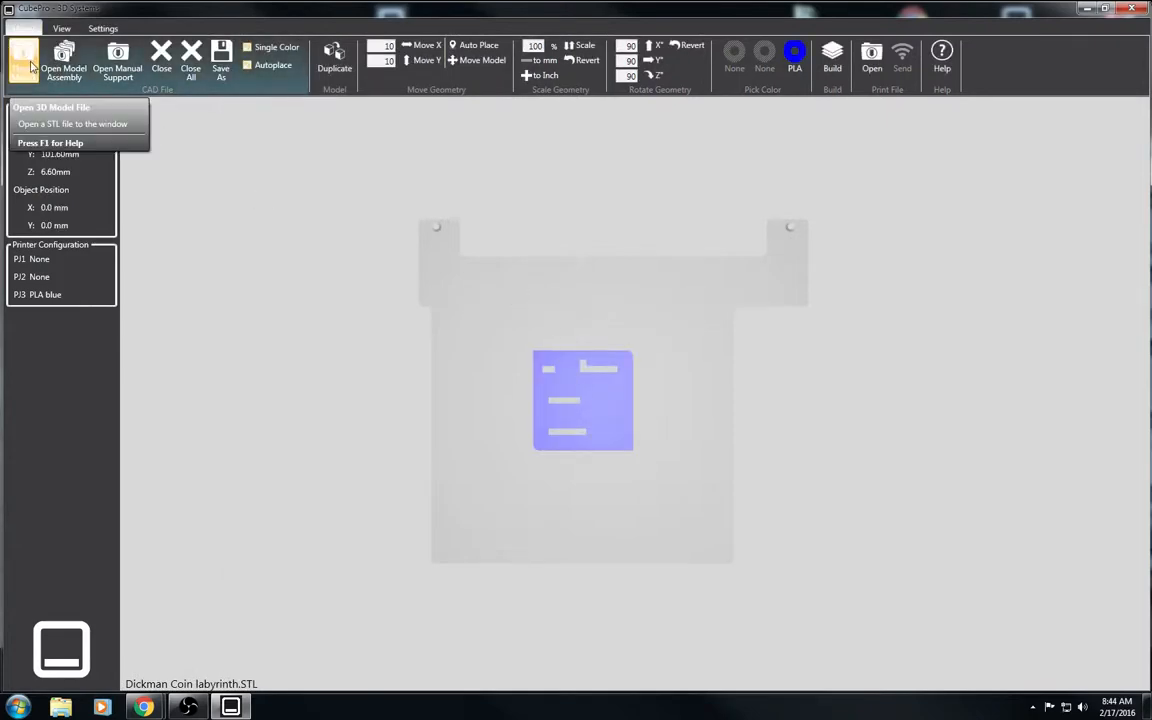
{"action": "left_click", "coordinate": [55, 103]}
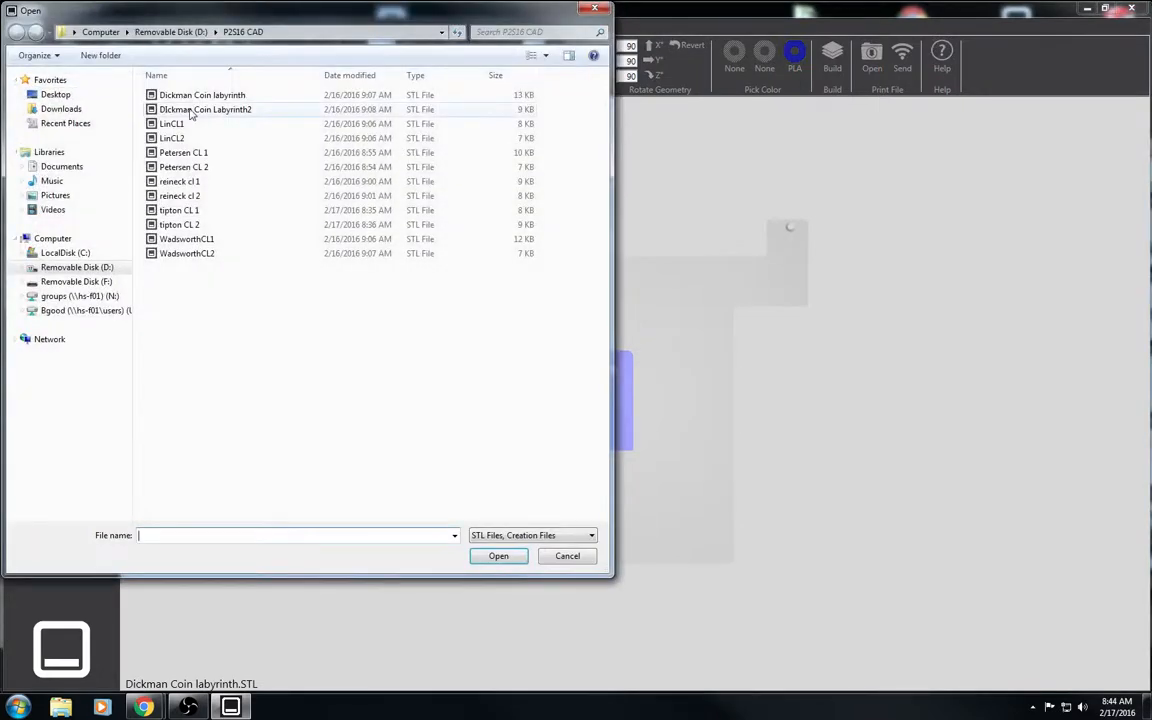
{"action": "left_click", "coordinate": [498, 556]}
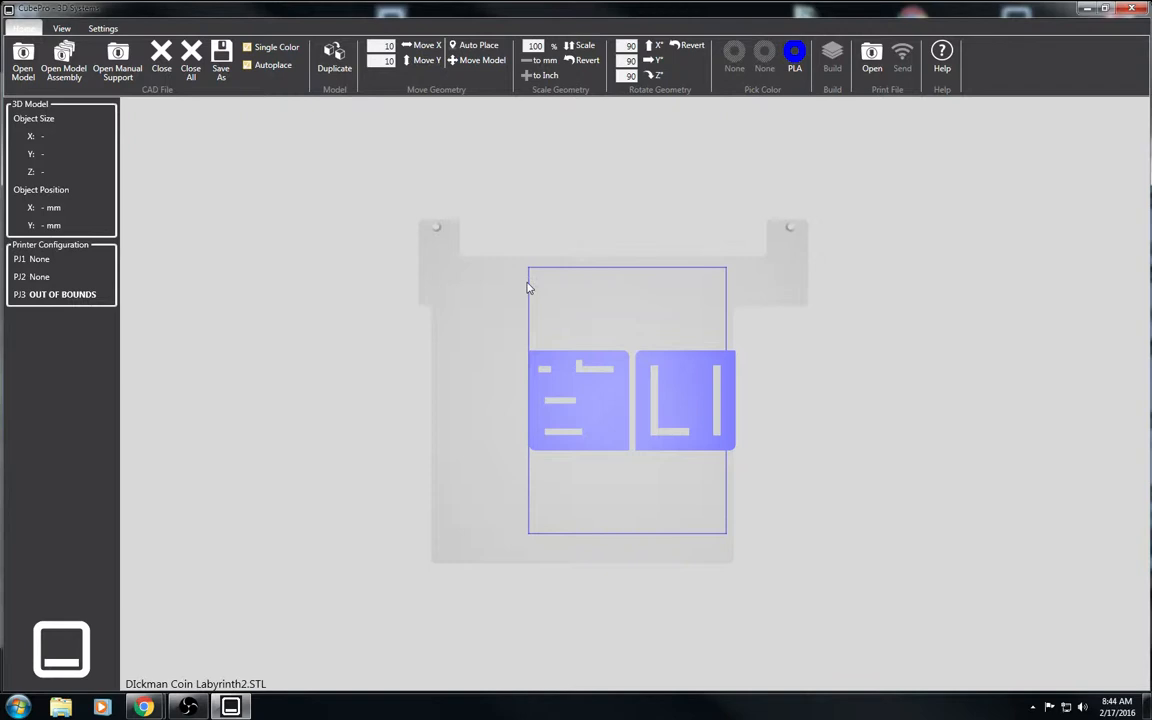
{"action": "mouse_move", "coordinate": [730, 281]}
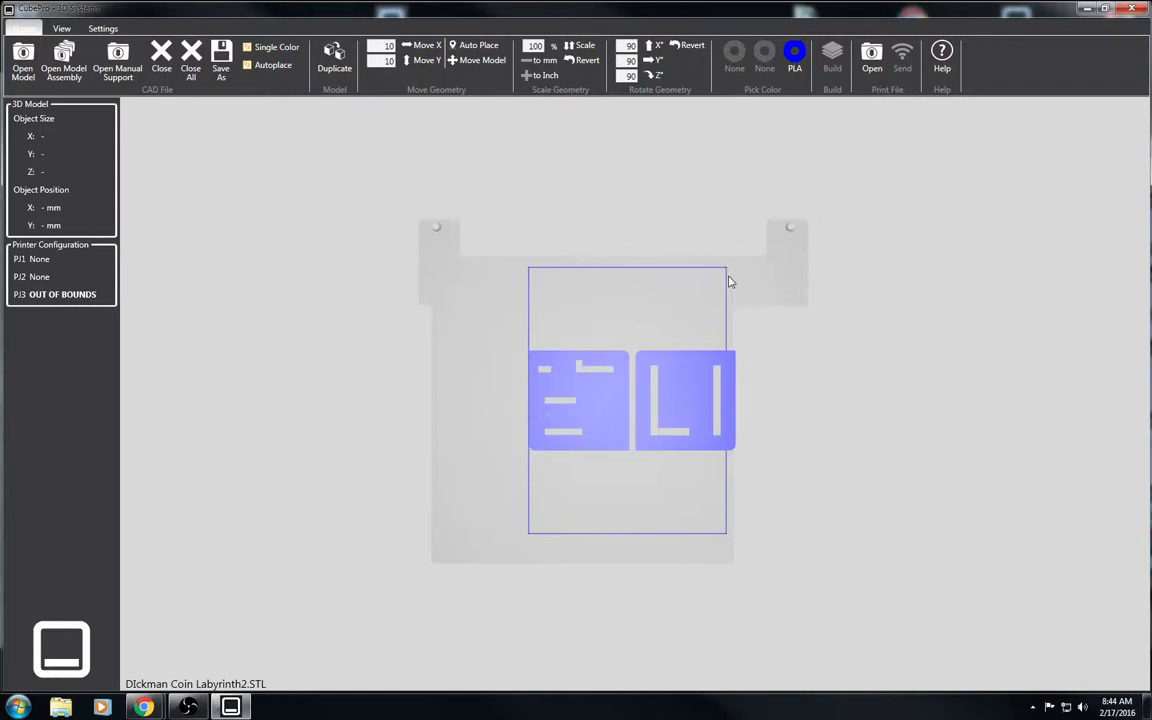
{"action": "mouse_move", "coordinate": [687, 403]}
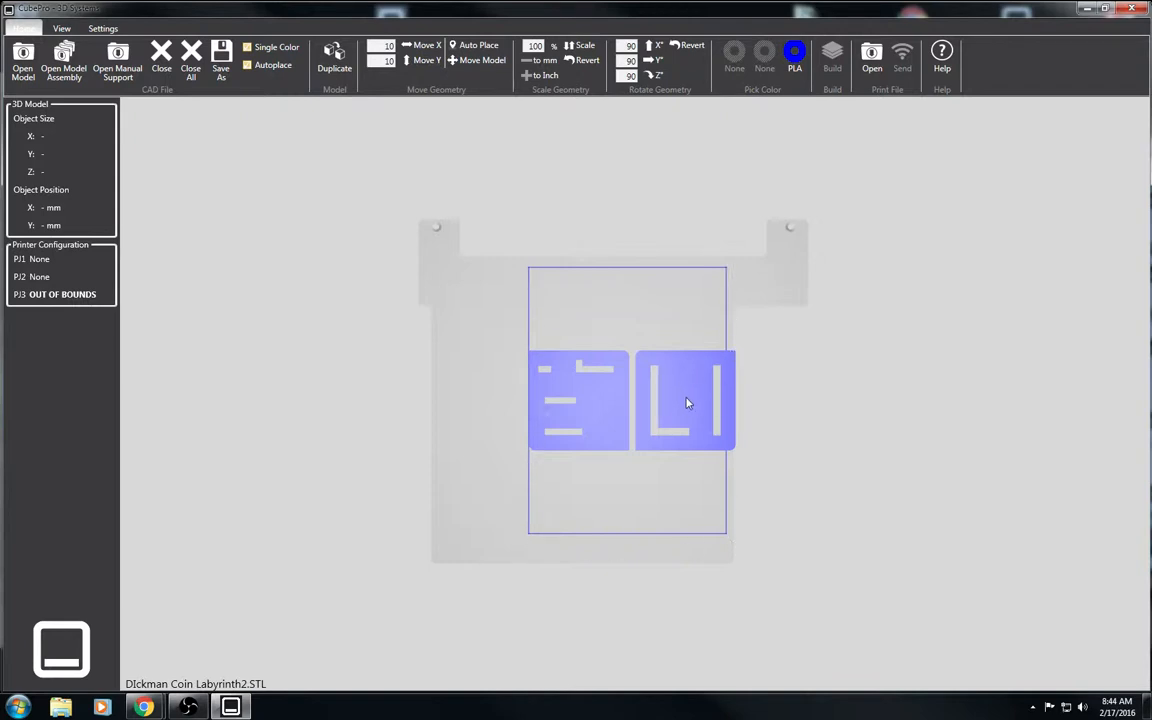
{"action": "mouse_move", "coordinate": [688, 407]}
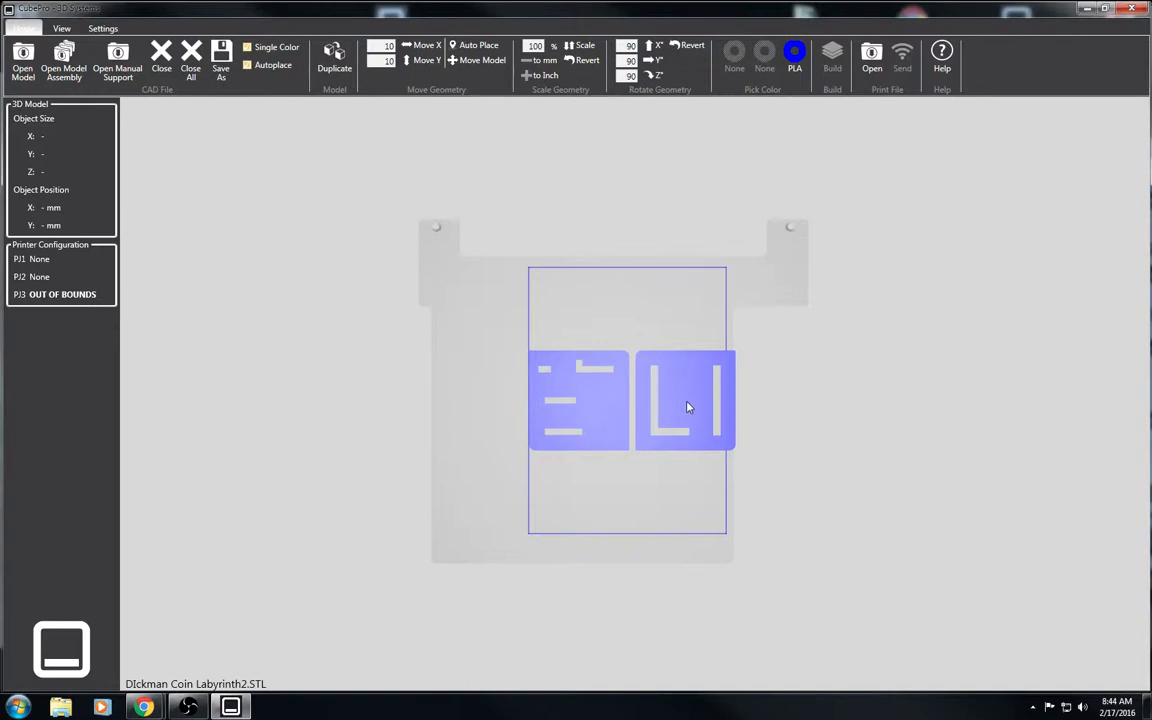
{"action": "mouse_move", "coordinate": [687, 413]}
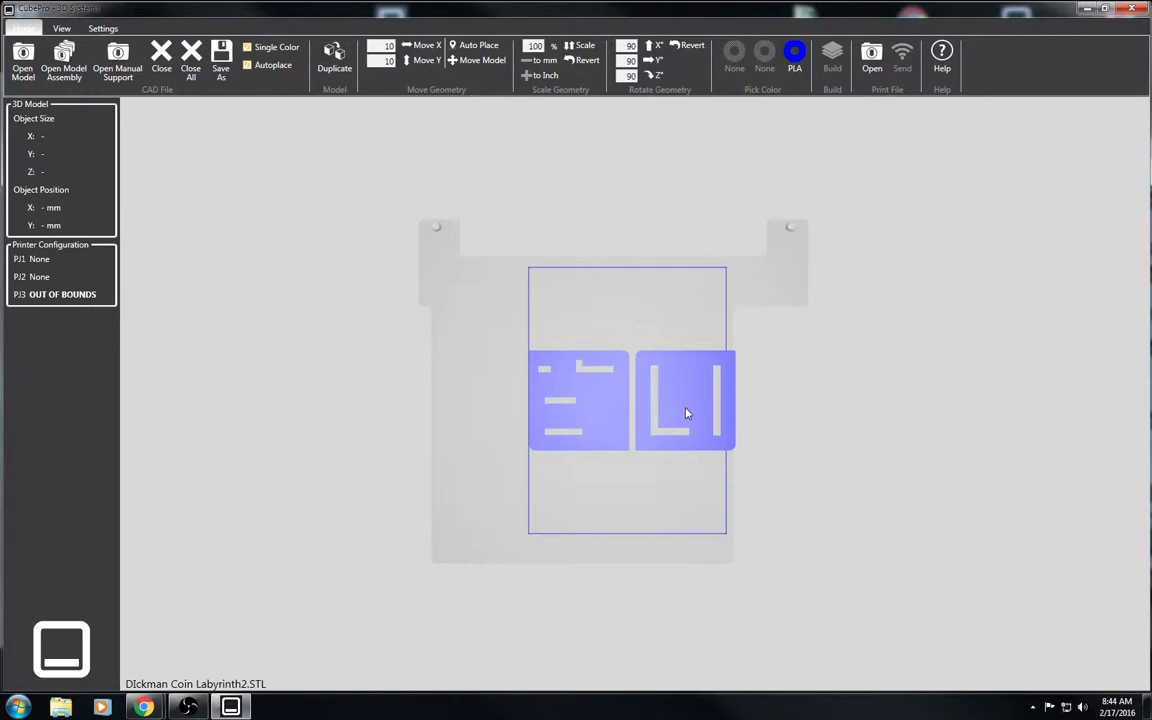
{"action": "mouse_move", "coordinate": [725, 391]}
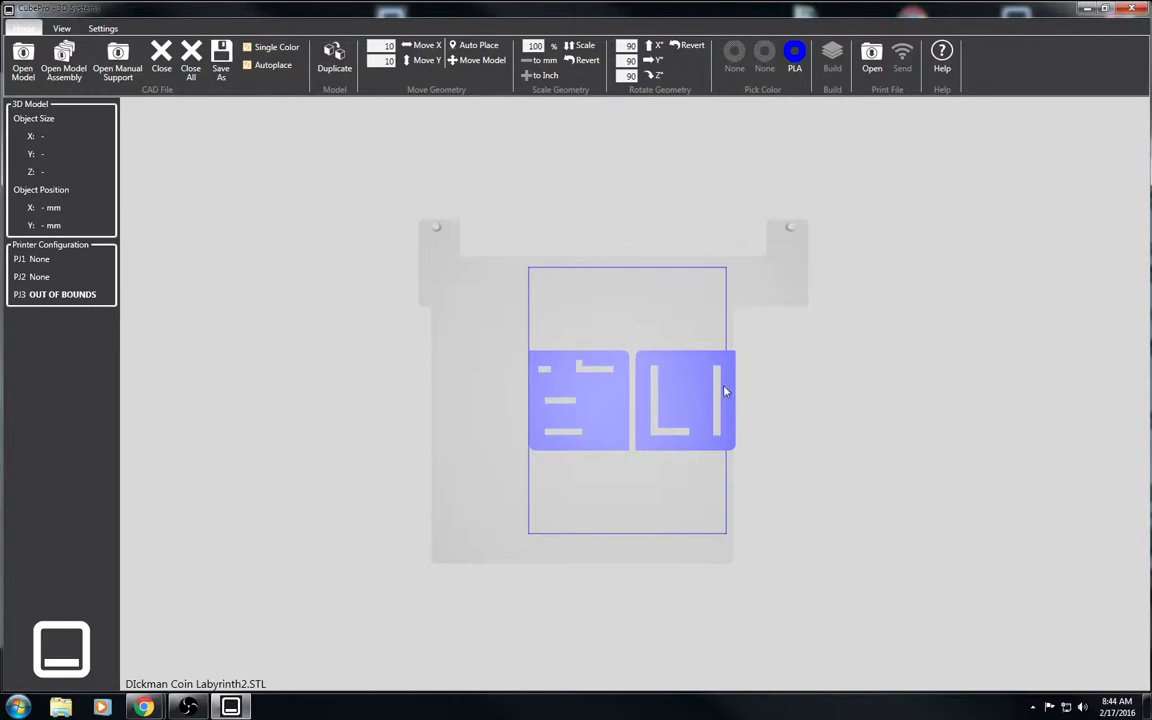
{"action": "mouse_move", "coordinate": [613, 397]}
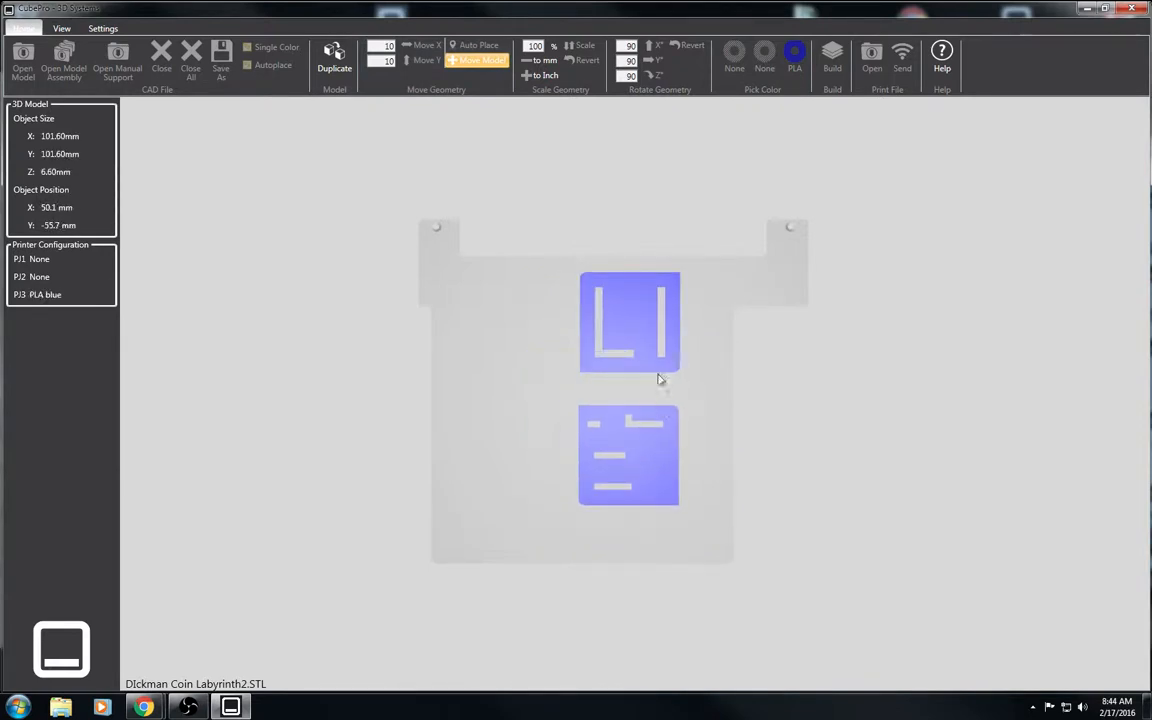
Drag the top labyrinth part down to sit snugly above the lower part.
{"action": "left_click_drag", "start_coordinate": [660, 380], "coordinate": [643, 360]}
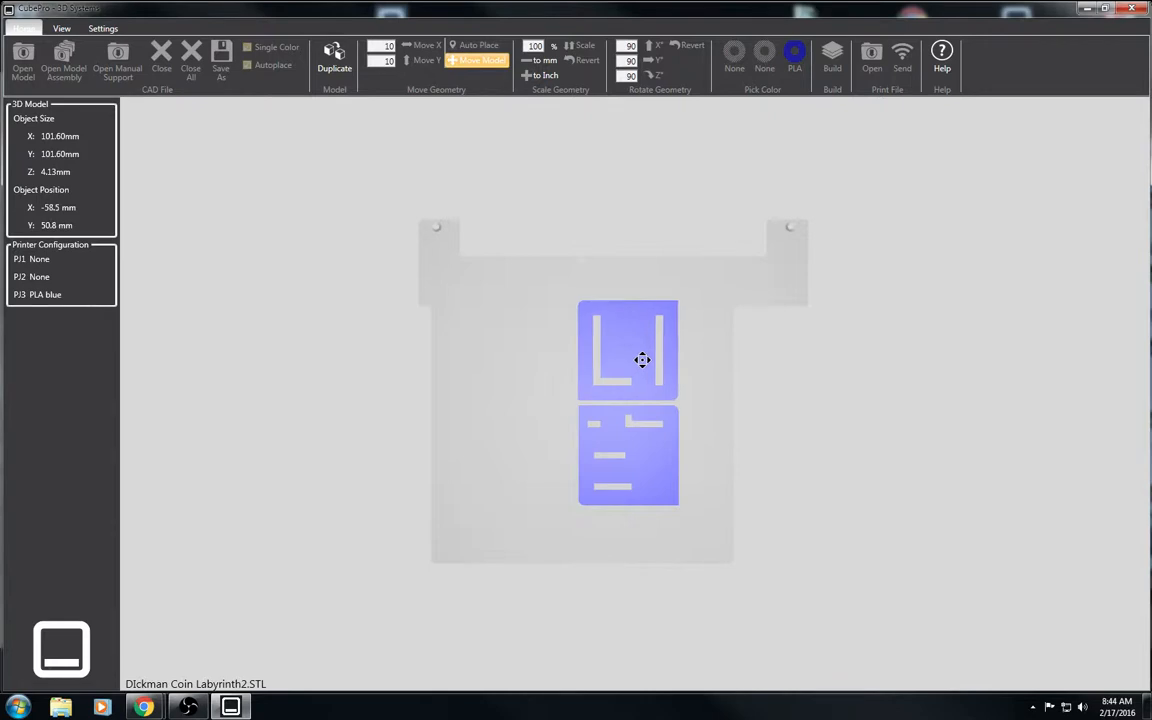
{"action": "left_click_drag", "start_coordinate": [643, 360], "coordinate": [630, 352]}
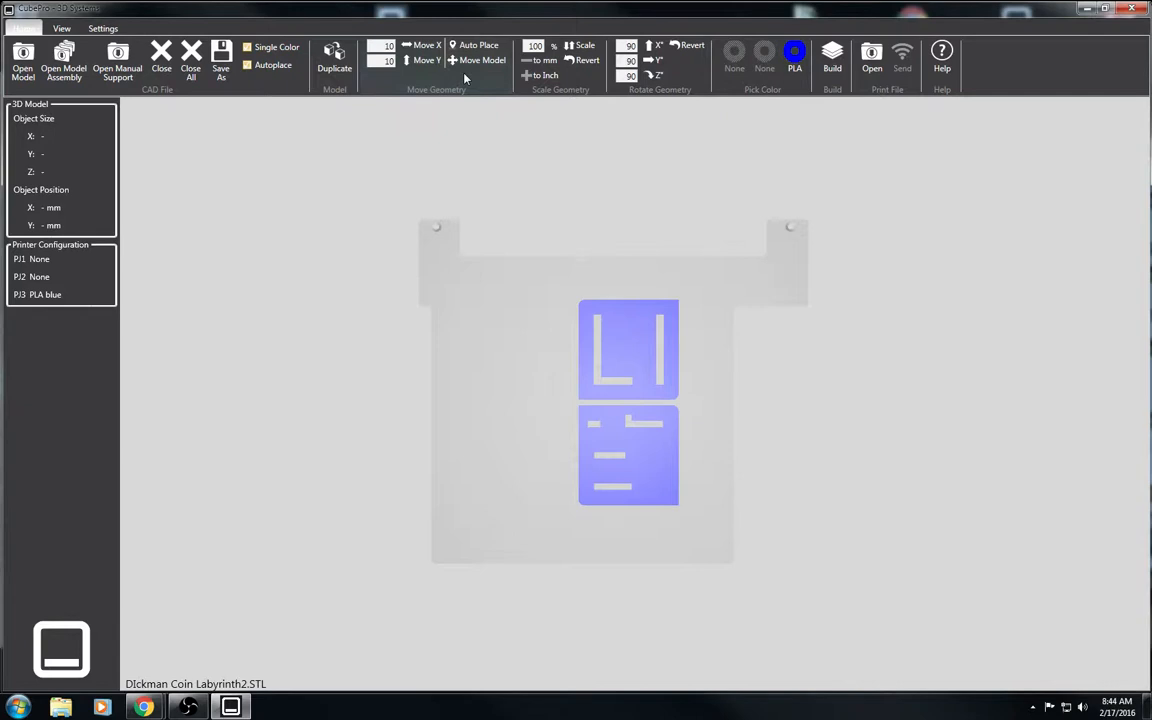
{"action": "mouse_move", "coordinate": [579, 313]}
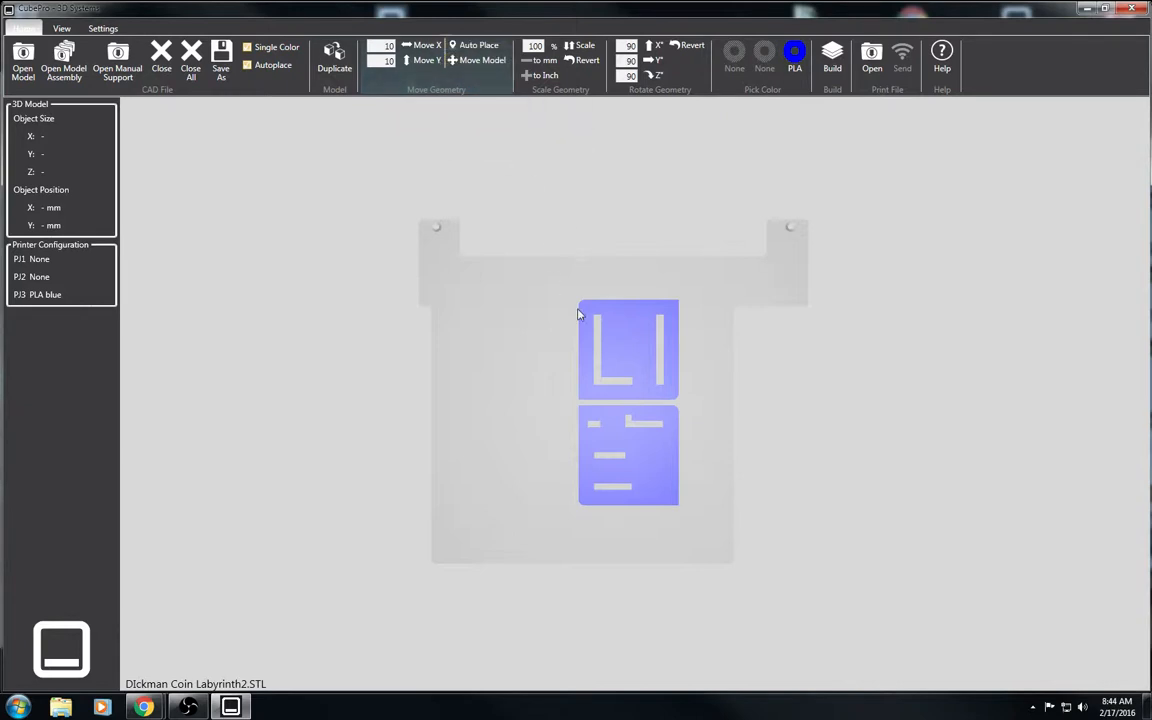
{"action": "left_click", "coordinate": [638, 460]}
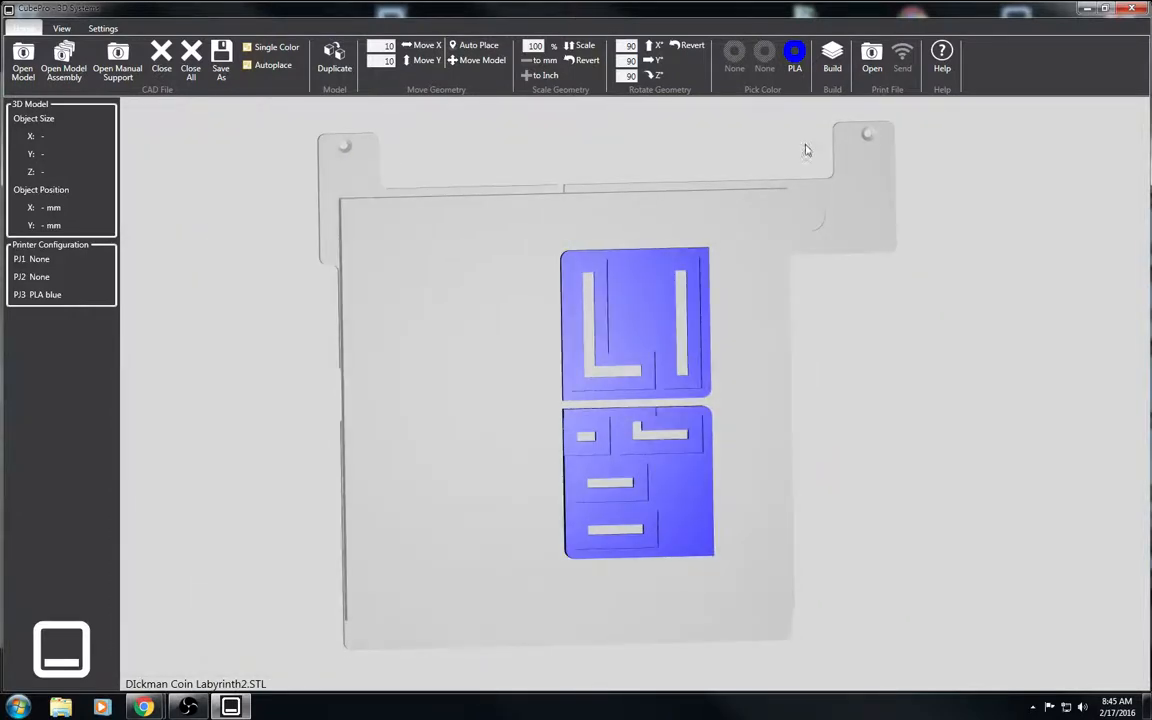
{"action": "mouse_move", "coordinate": [830, 57]}
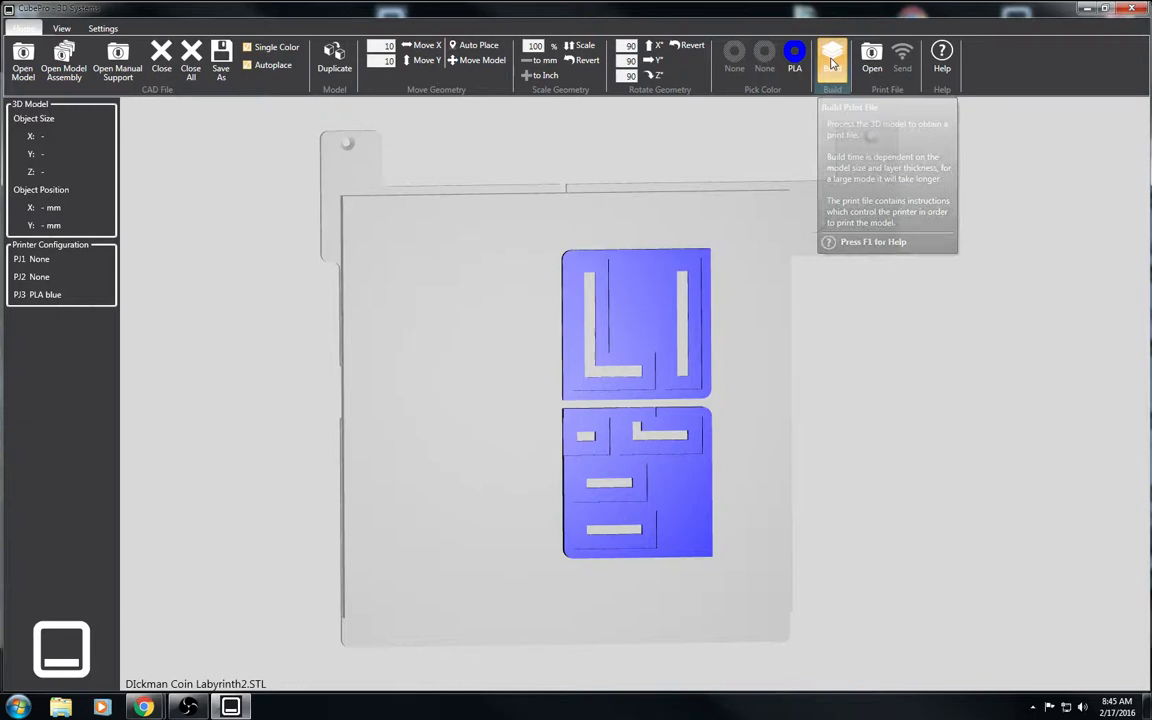
Choose 300um layers, Hollow strength, Cross pattern and PLA blue sidewalks in Build settings.
{"action": "left_click", "coordinate": [829, 57]}
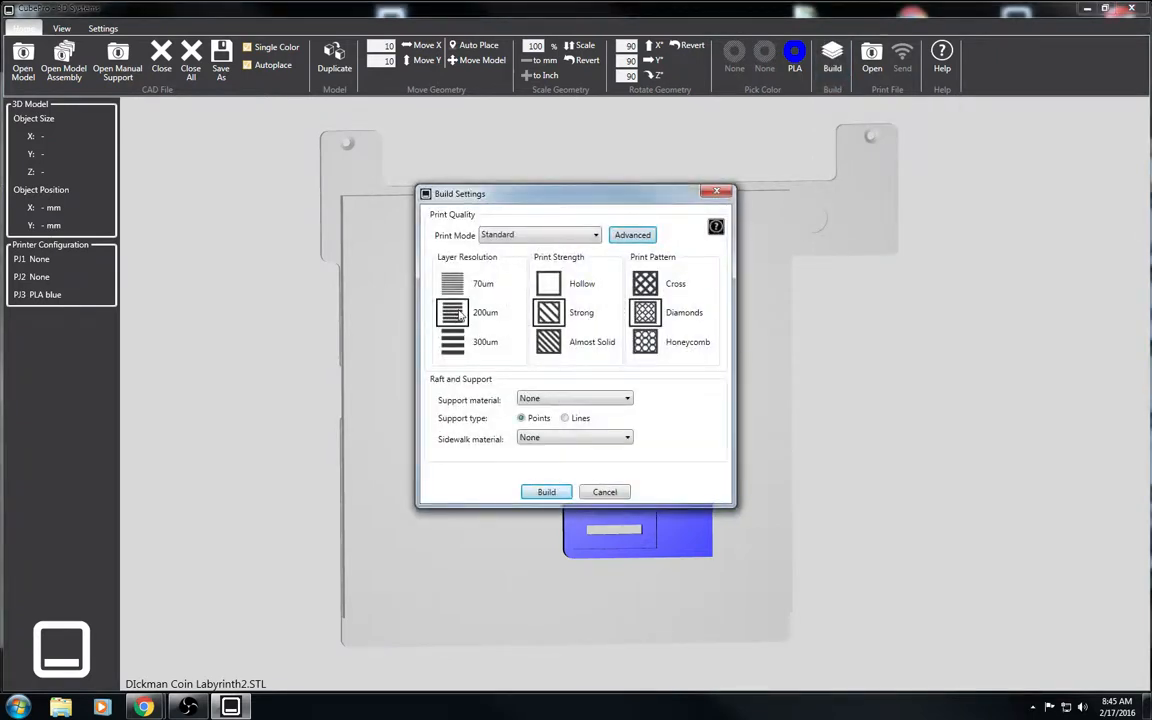
{"action": "mouse_move", "coordinate": [452, 343]}
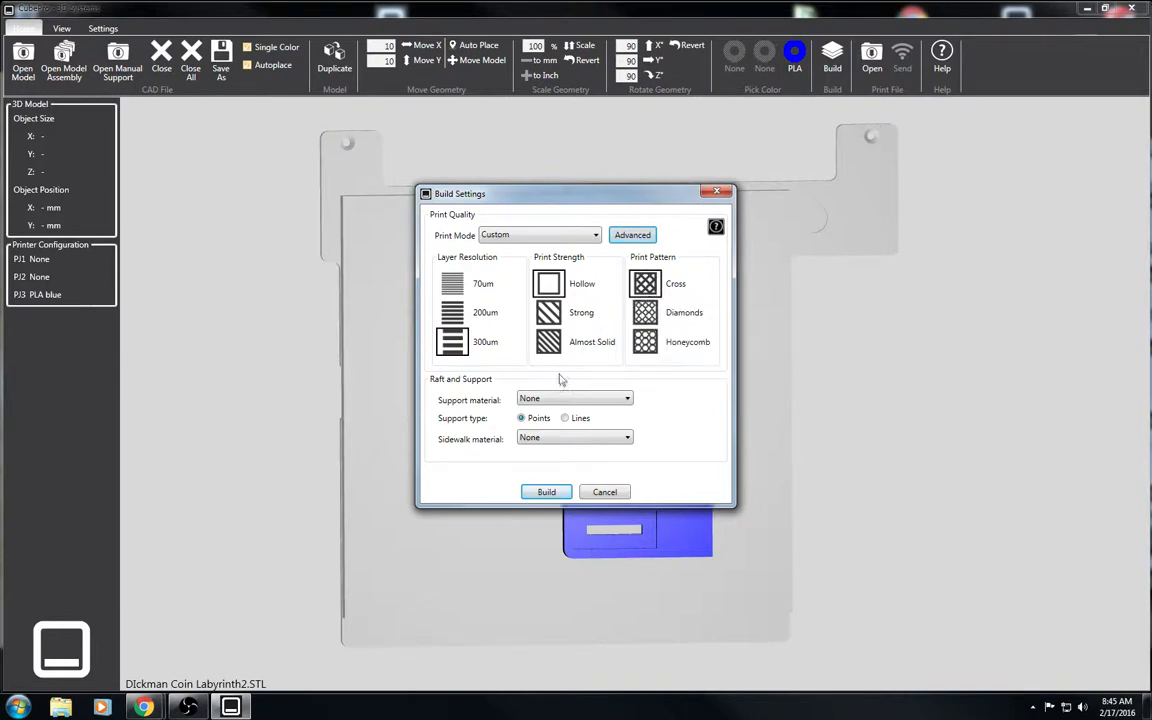
{"action": "mouse_move", "coordinate": [563, 444]}
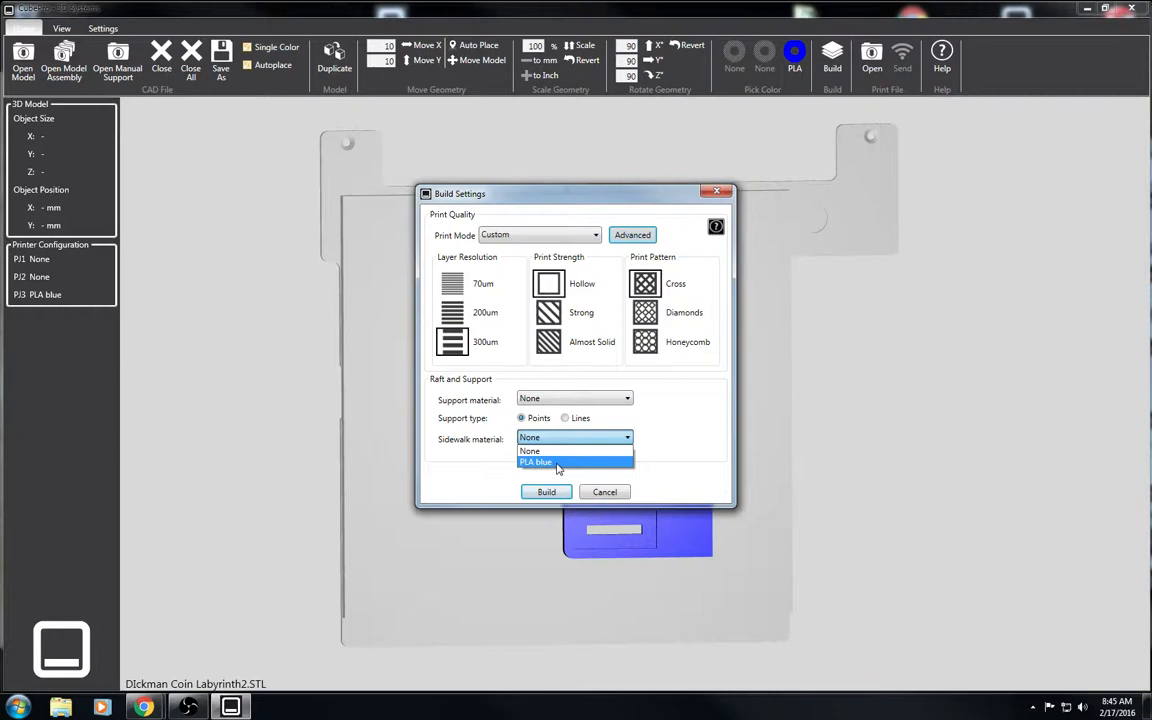
{"action": "left_click", "coordinate": [548, 462]}
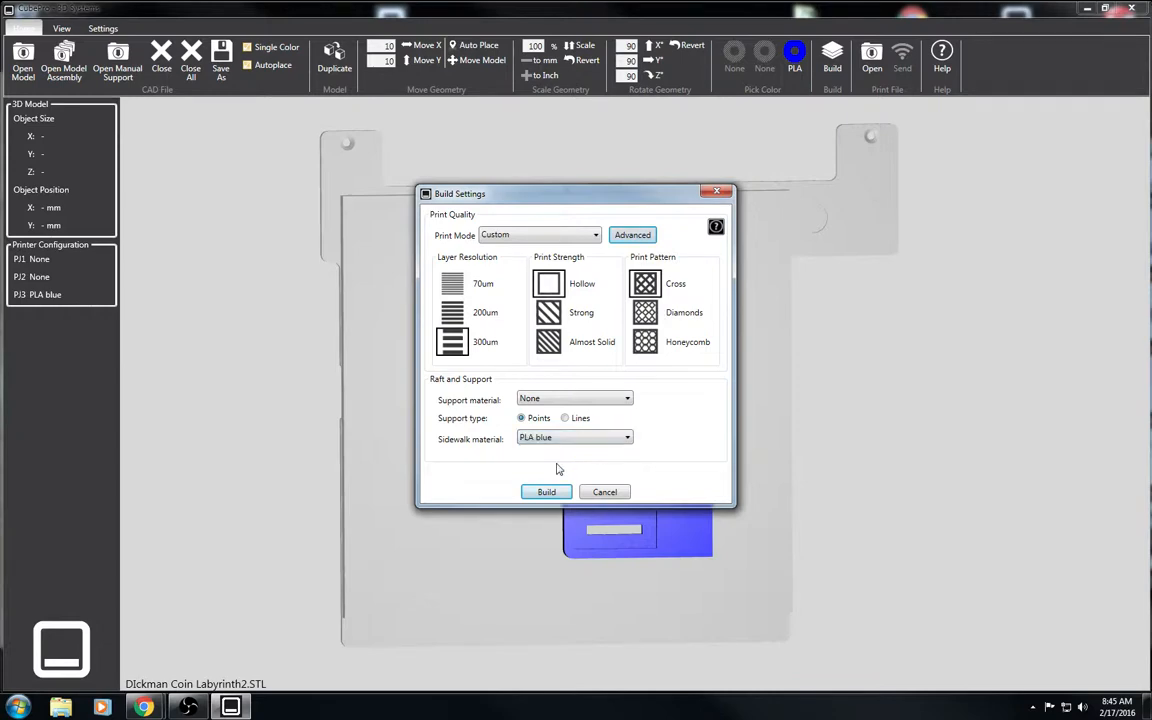
{"action": "left_click", "coordinate": [546, 491]}
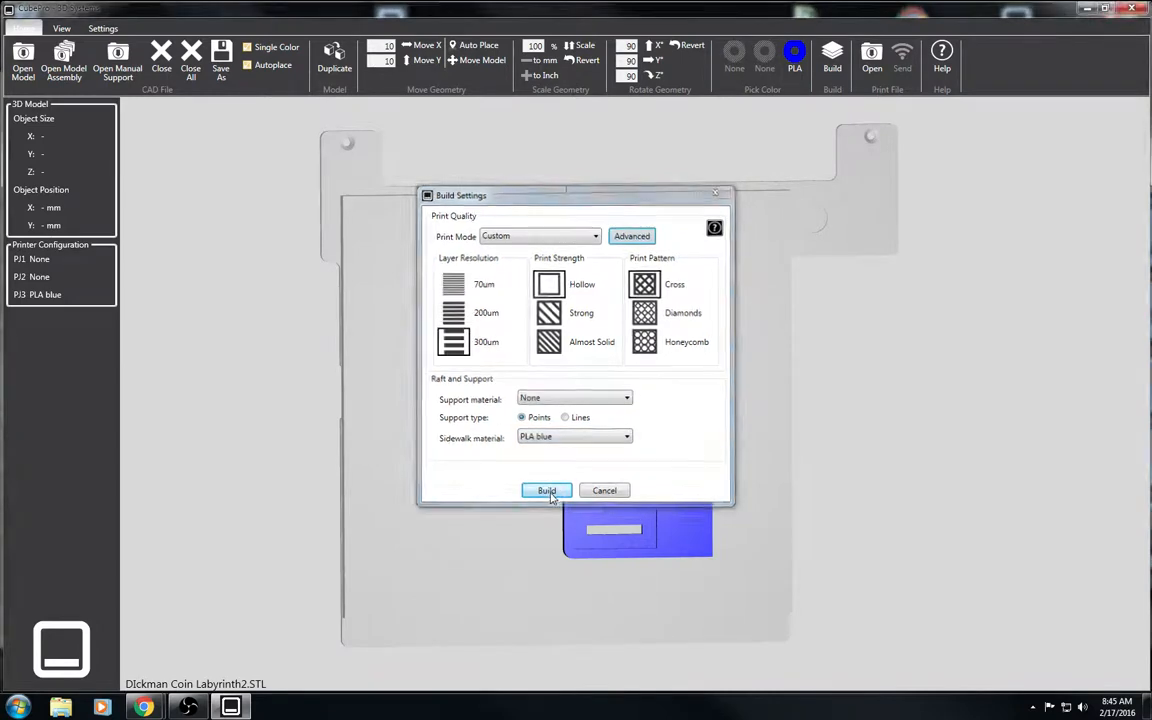
Generate the build and save it to Removable Disk (F:) as 'Dickman CL'.
{"action": "left_click", "coordinate": [546, 490]}
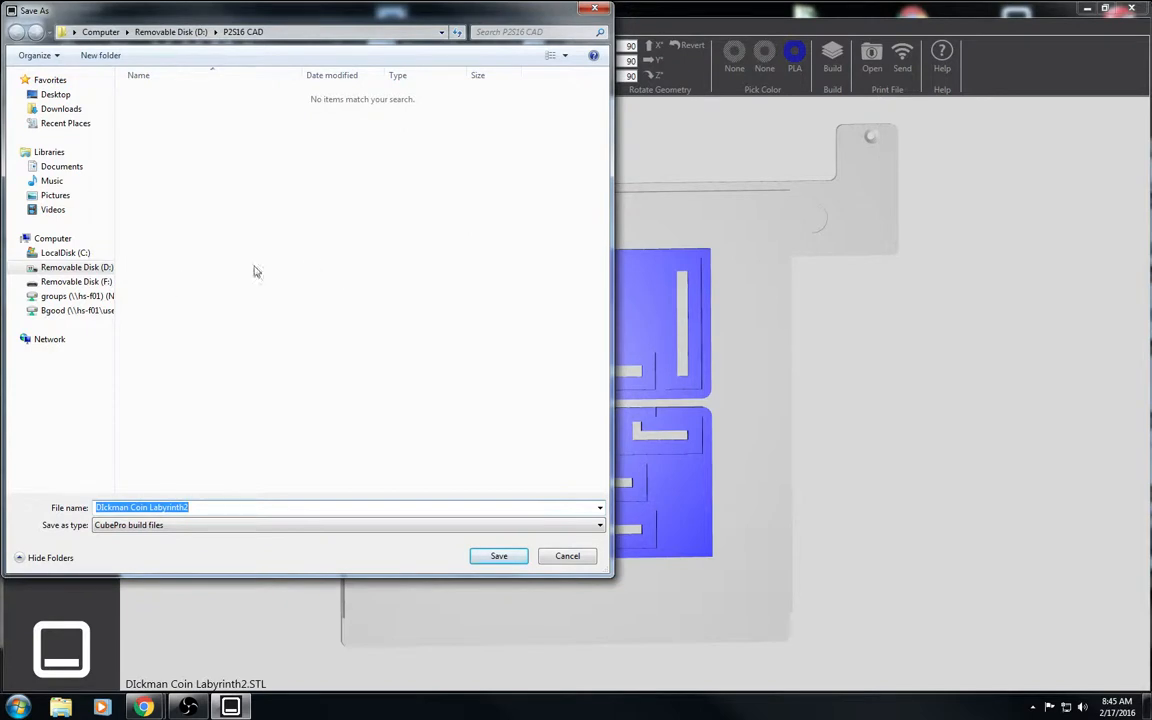
{"action": "mouse_move", "coordinate": [76, 281]}
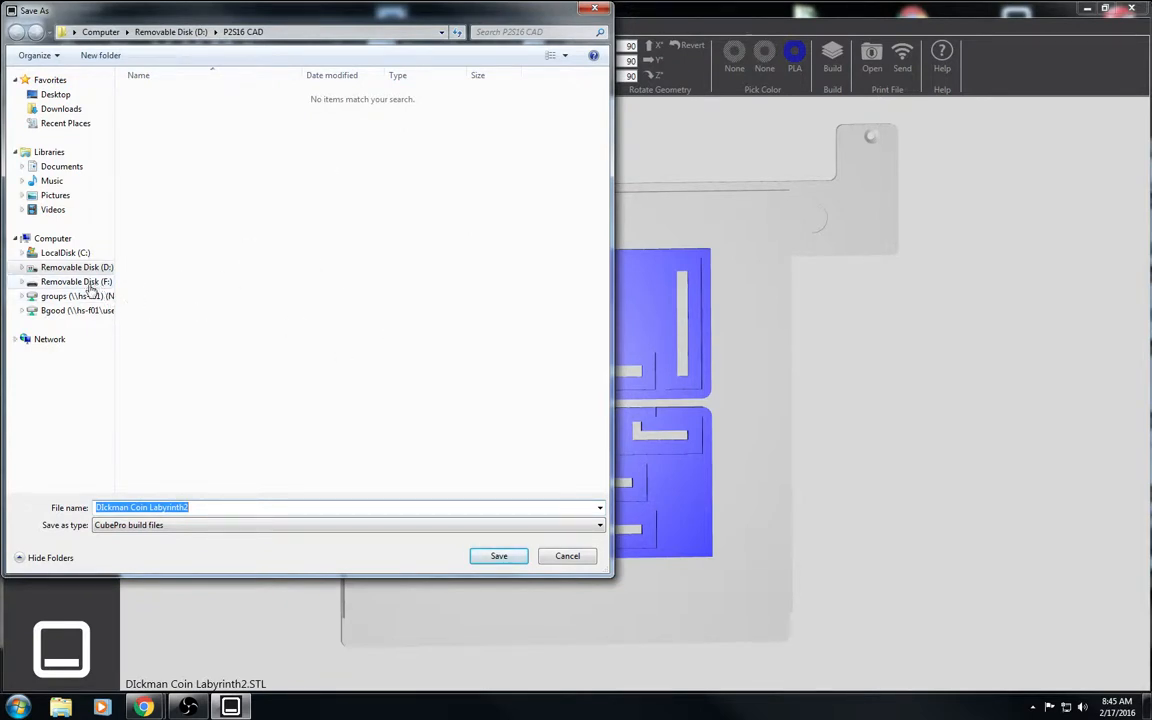
{"action": "left_click", "coordinate": [72, 281]}
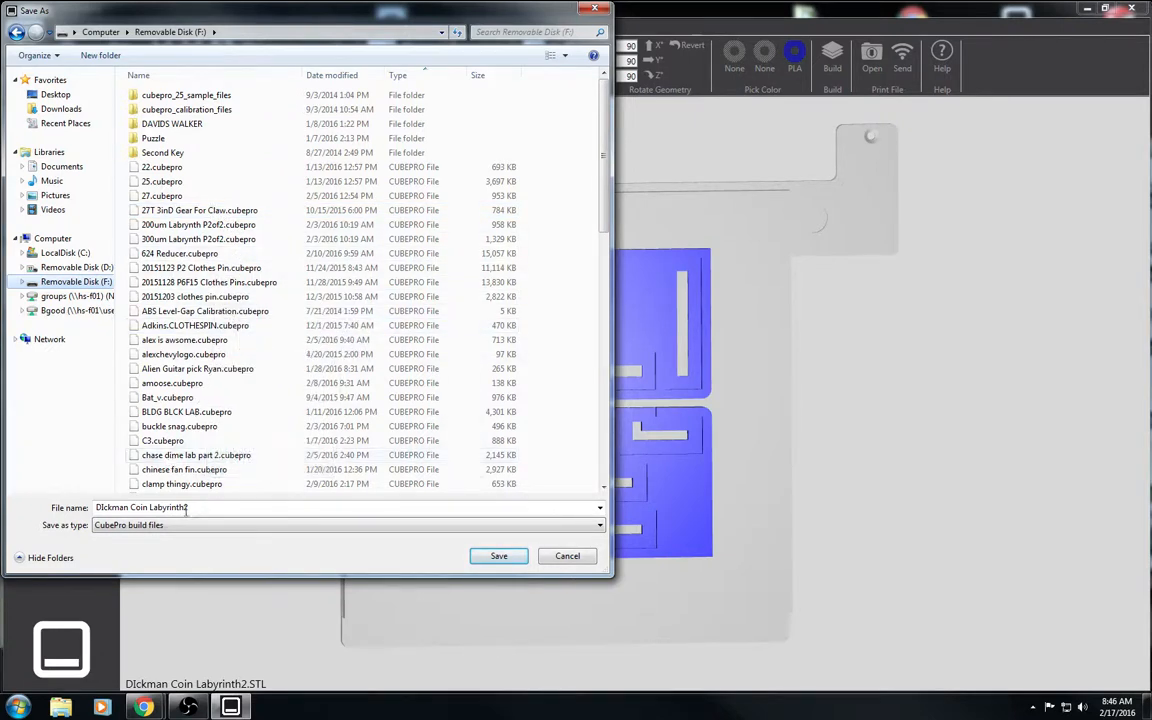
{"action": "double_click", "coordinate": [140, 508]}
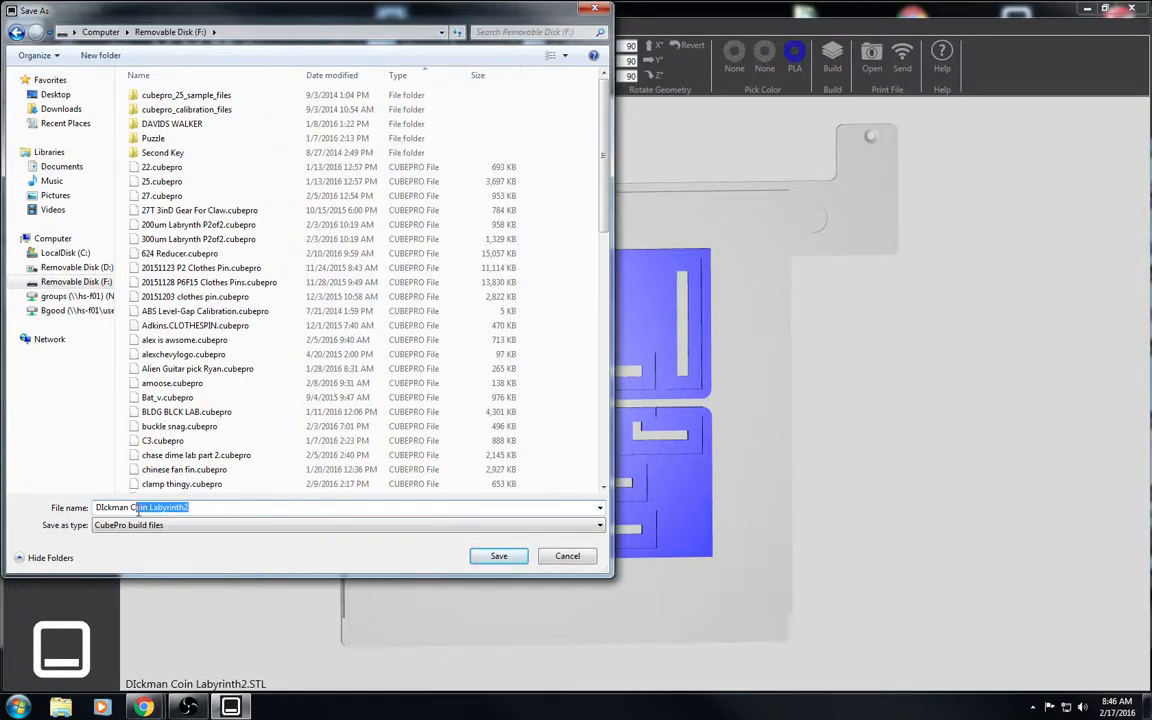
{"action": "key", "text": "Delete"}
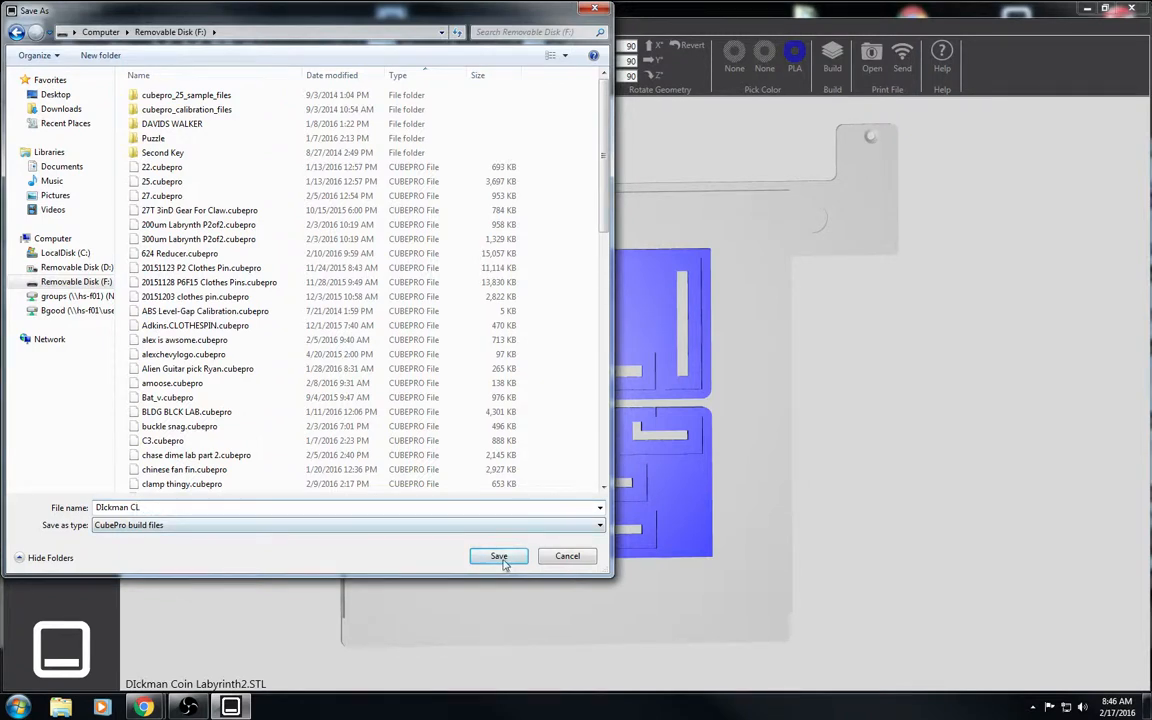
{"action": "left_click", "coordinate": [498, 556]}
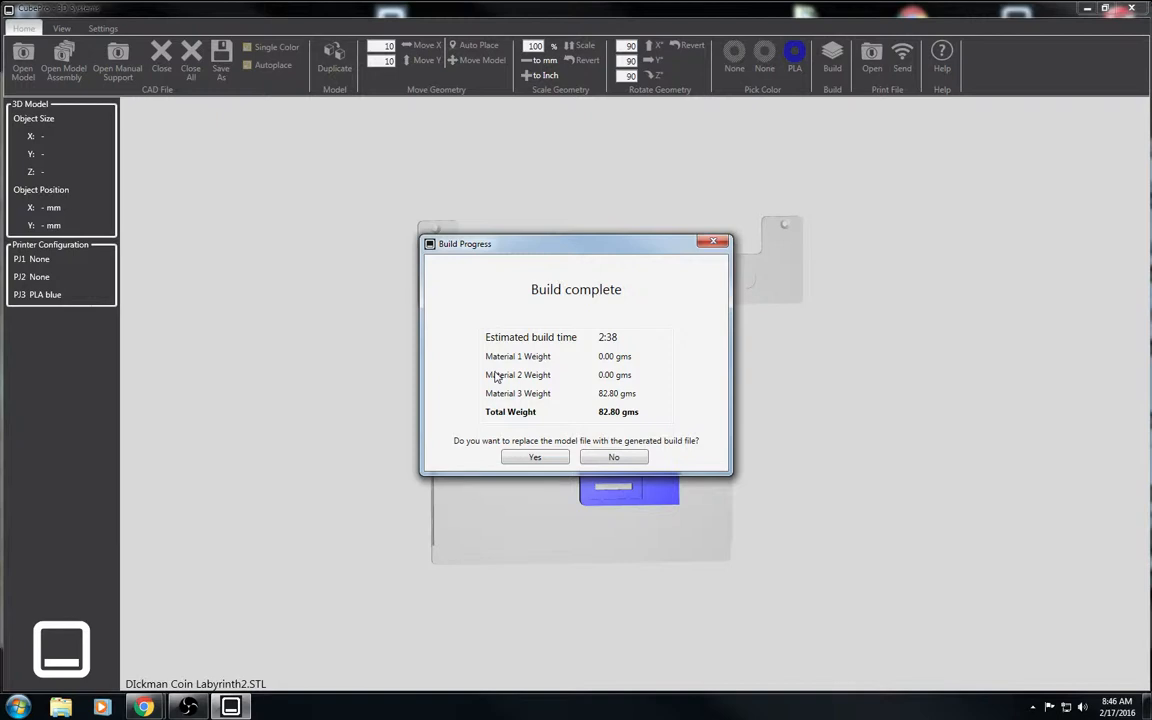
{"action": "mouse_move", "coordinate": [562, 366]}
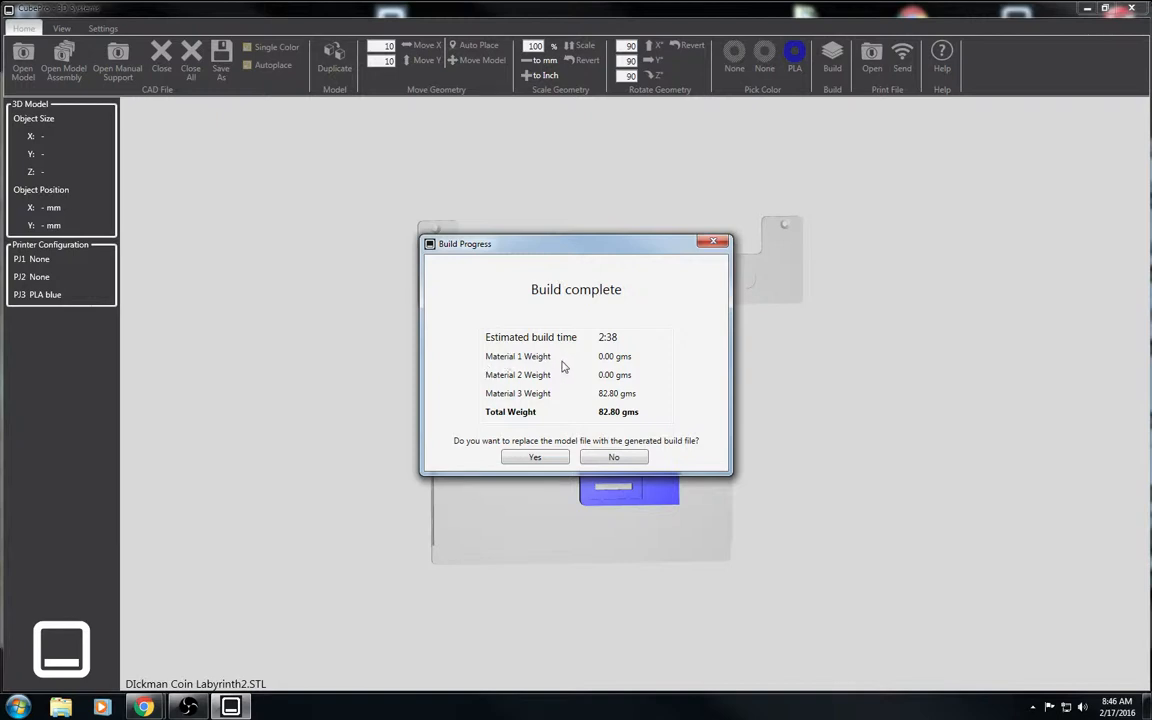
{"action": "mouse_move", "coordinate": [563, 393]}
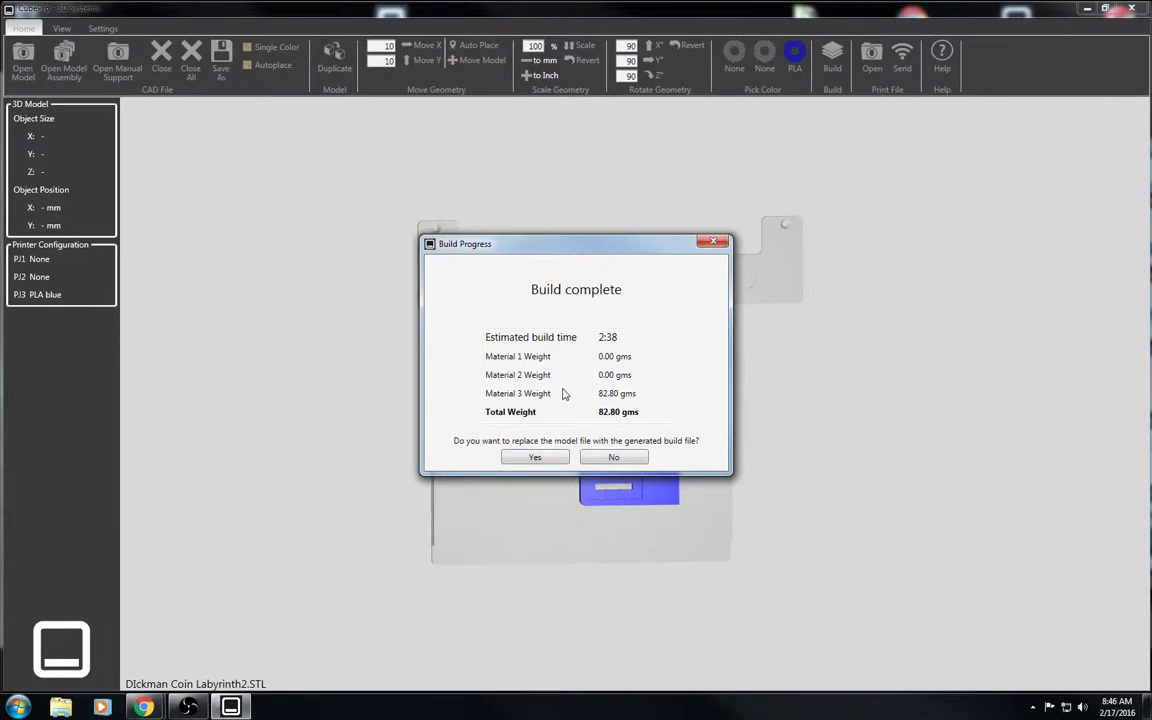
{"action": "mouse_move", "coordinate": [507, 366]}
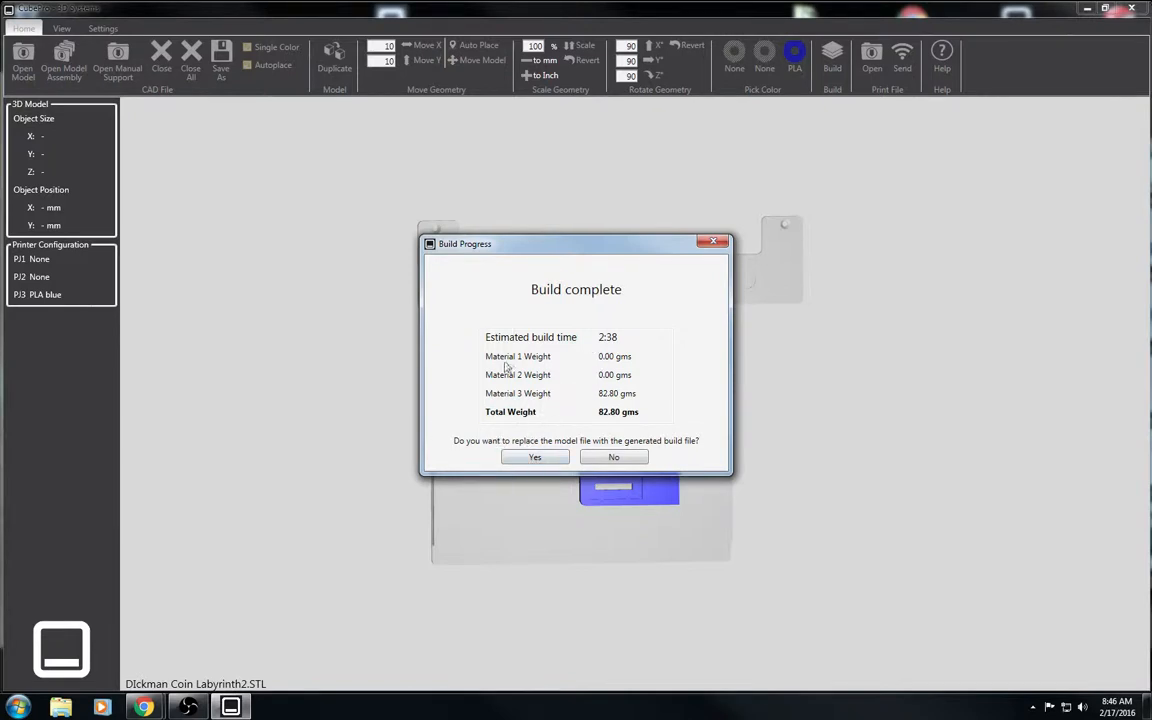
{"action": "mouse_move", "coordinate": [603, 348]}
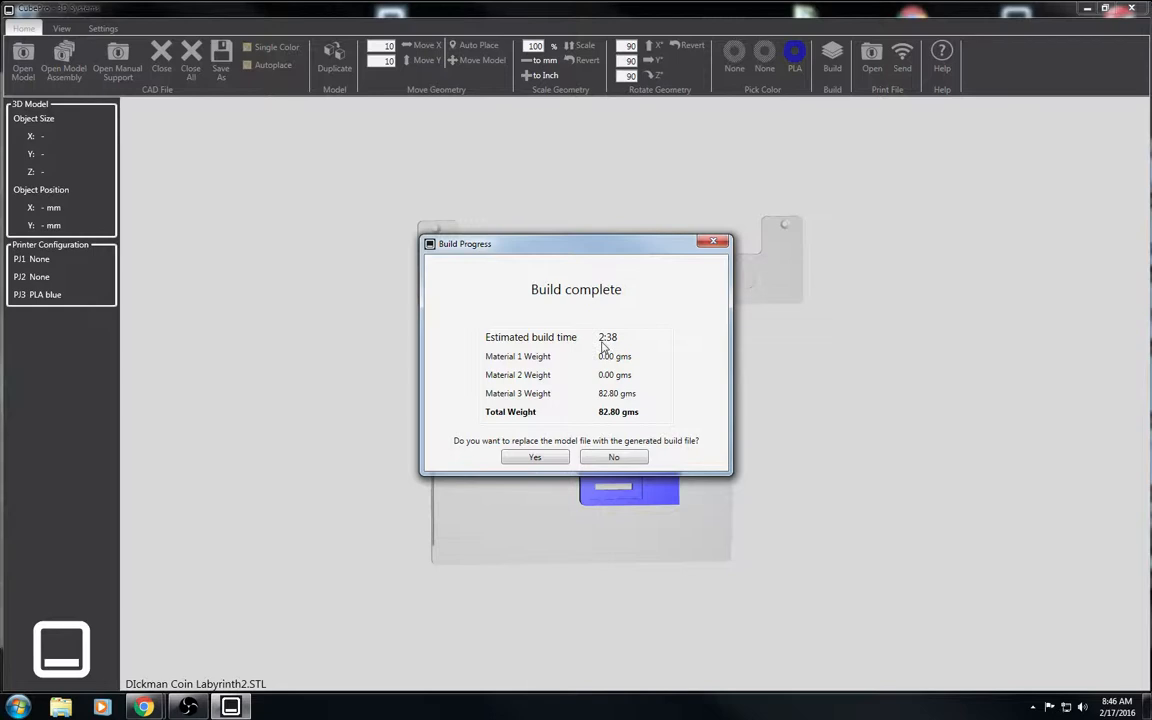
{"action": "mouse_move", "coordinate": [581, 442]}
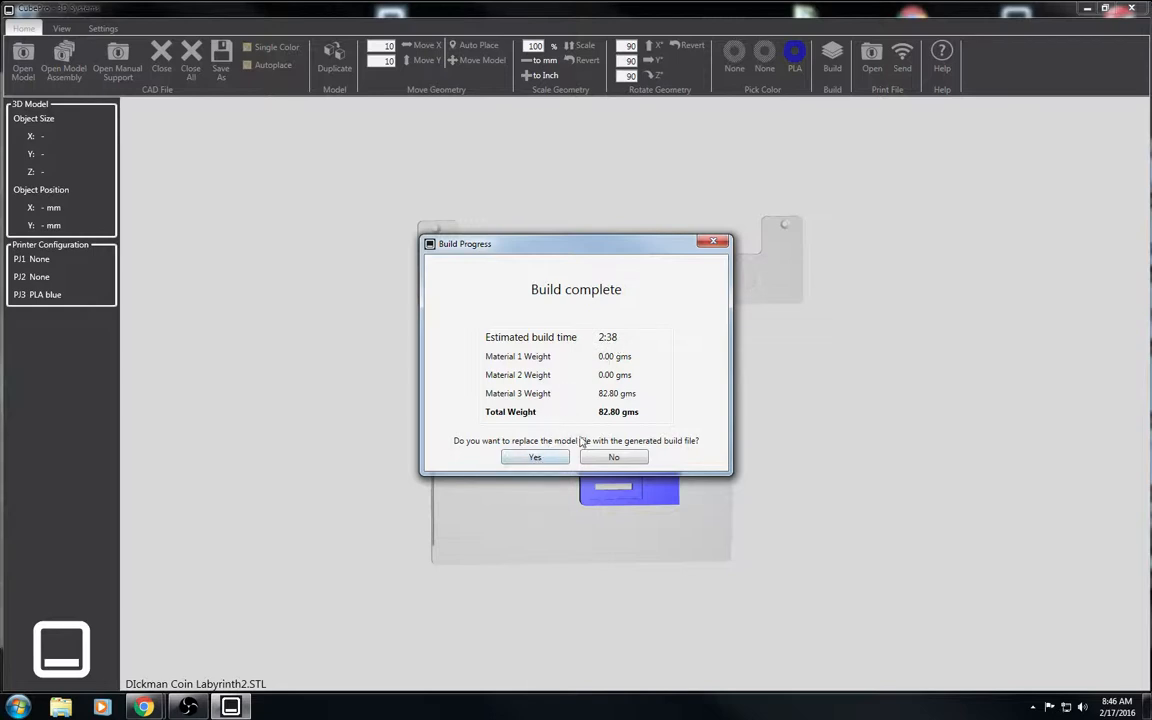
{"action": "mouse_move", "coordinate": [655, 450]}
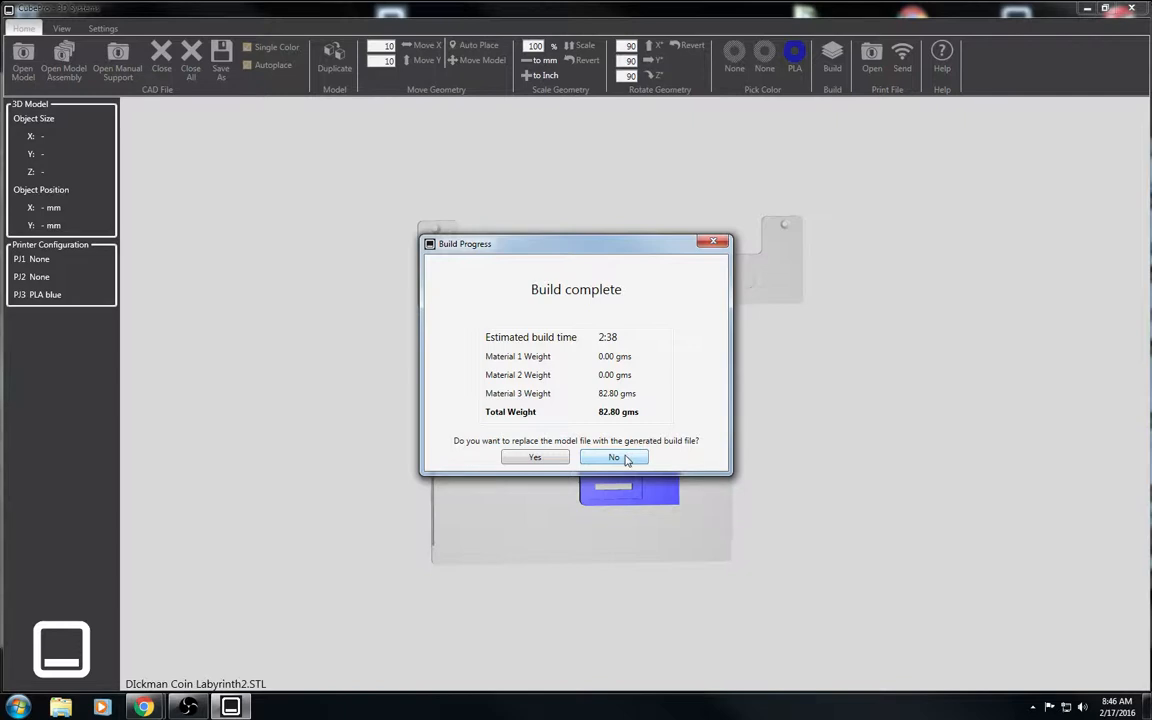
Decline replacing the model file at Build complete and tilt the plate view.
{"action": "left_click", "coordinate": [613, 457]}
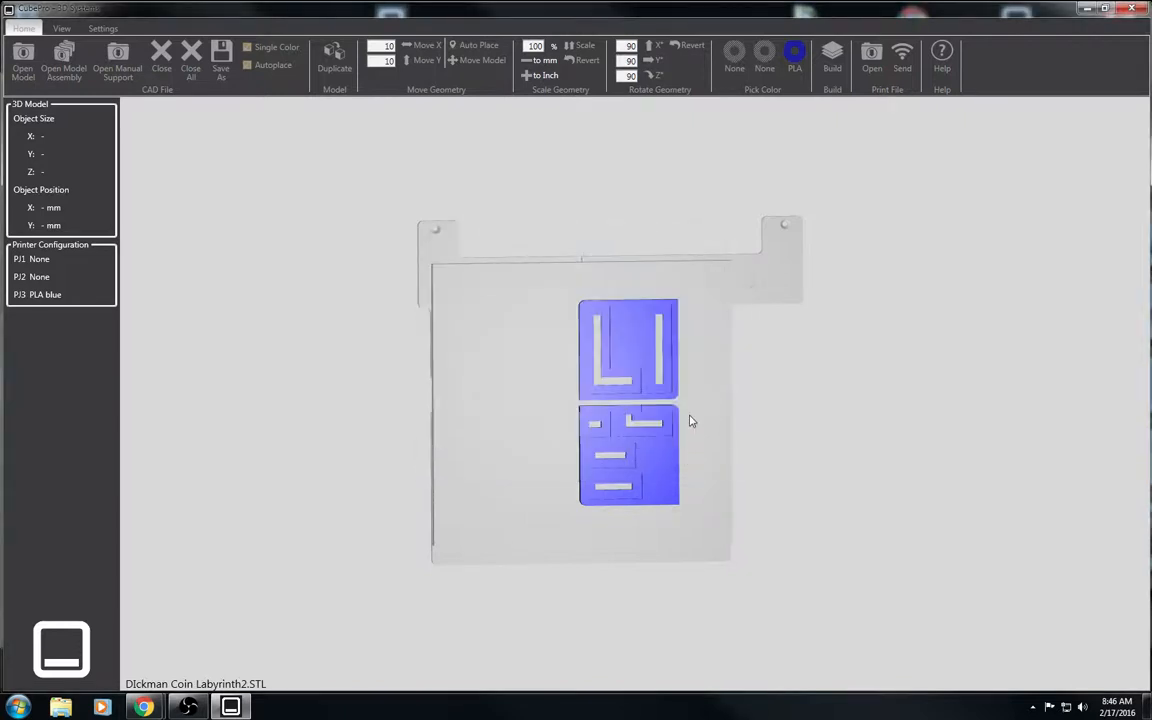
{"action": "left_click_drag", "start_coordinate": [690, 420], "coordinate": [705, 436]}
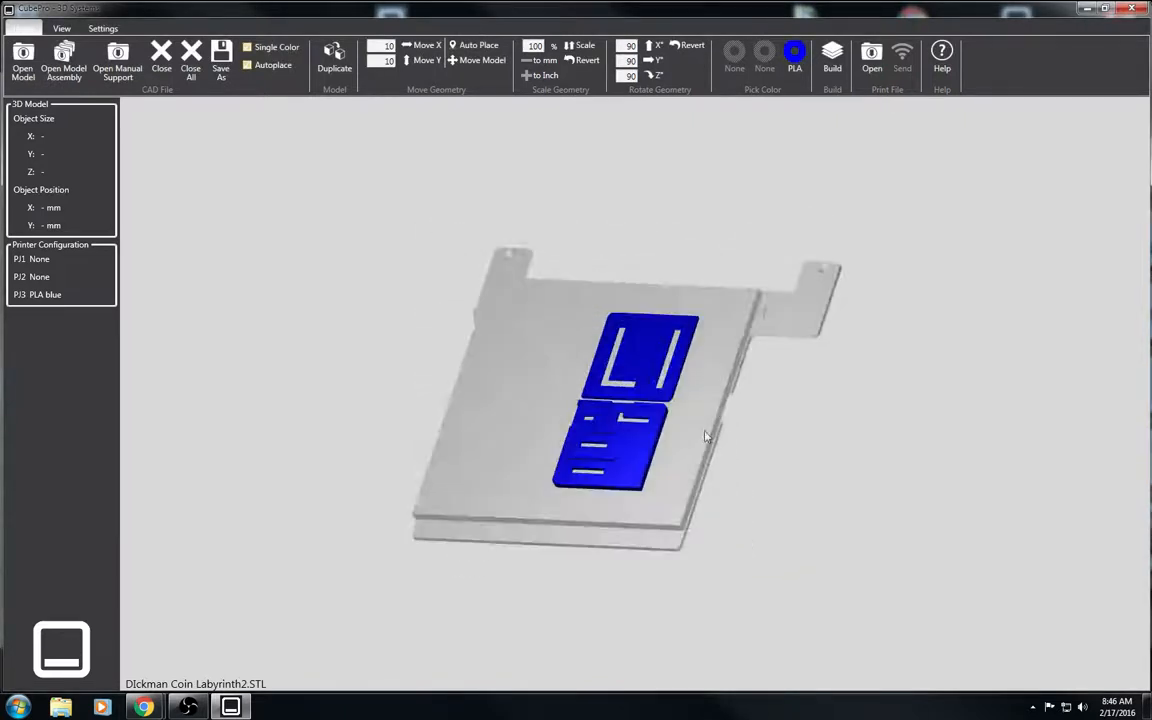